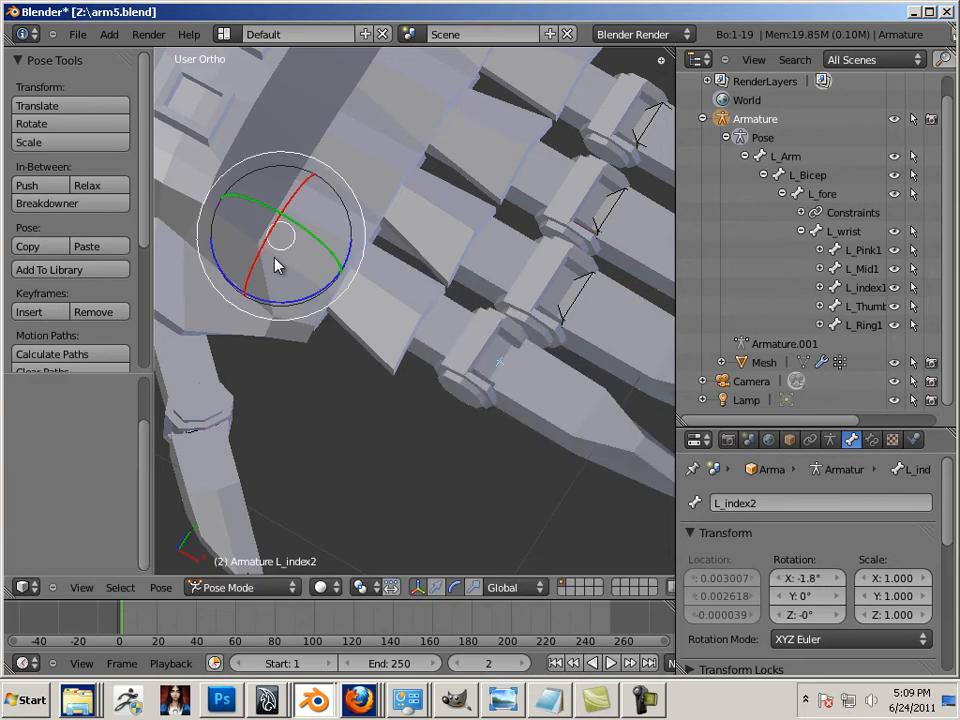
Select L_index2, test-rotate it, and reset its rotation to zero on all axes.
drag(280, 265, 295, 235)
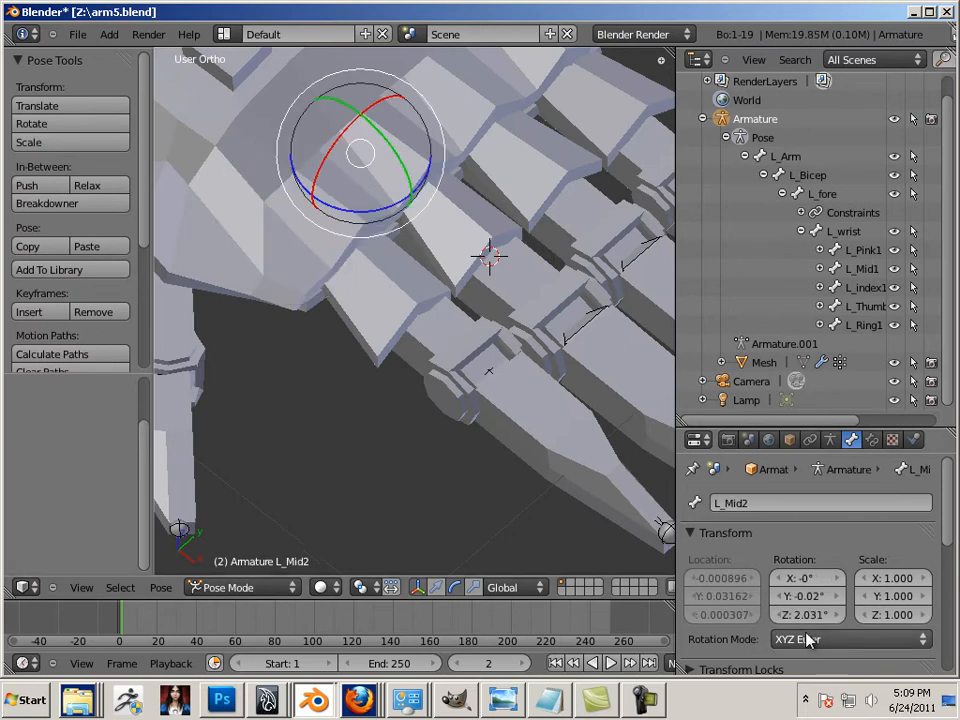
click(849, 639)
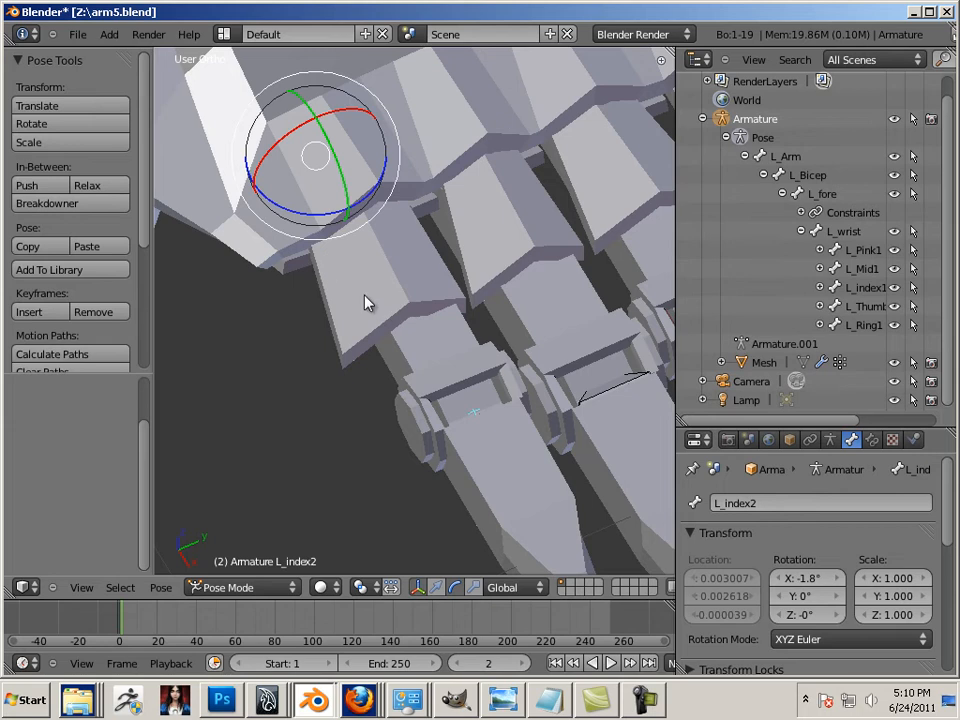
mouse_move(372, 305)
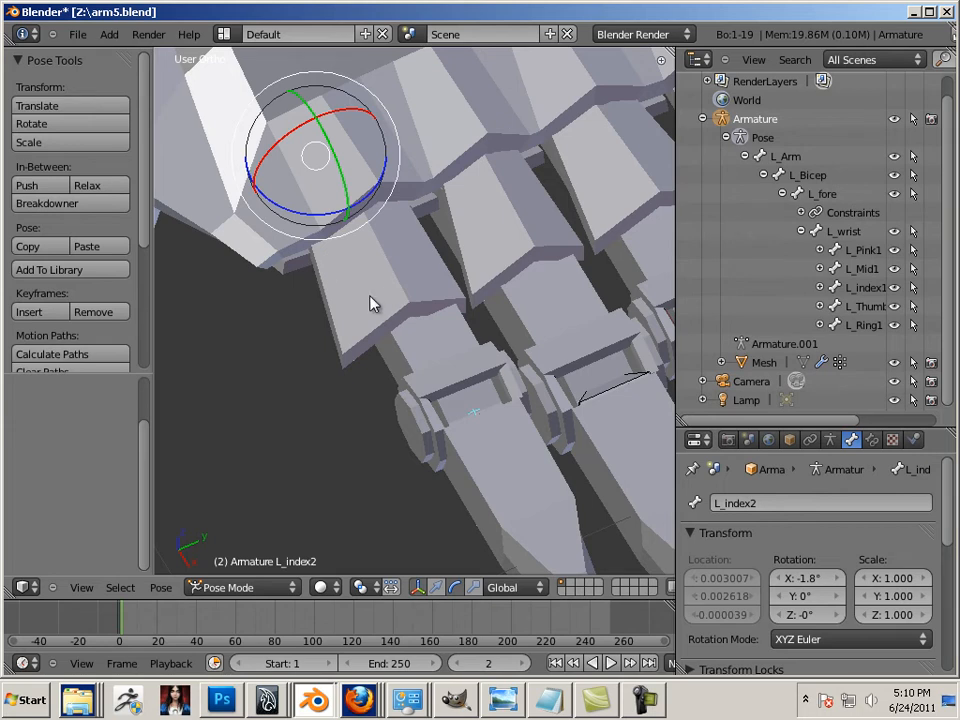
mouse_move(323, 290)
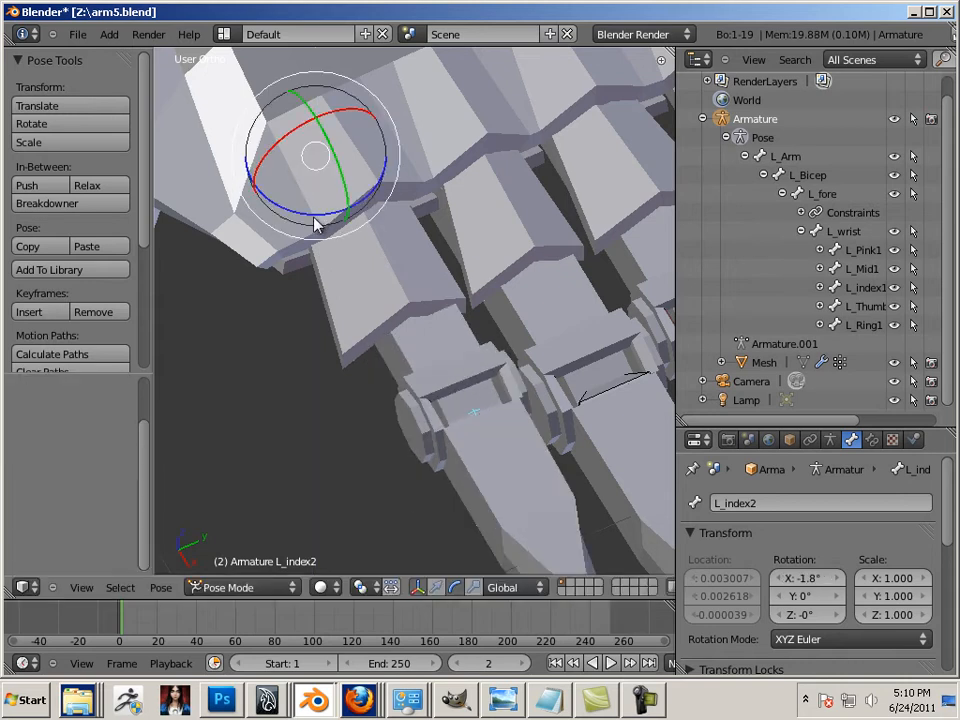
mouse_move(295, 210)
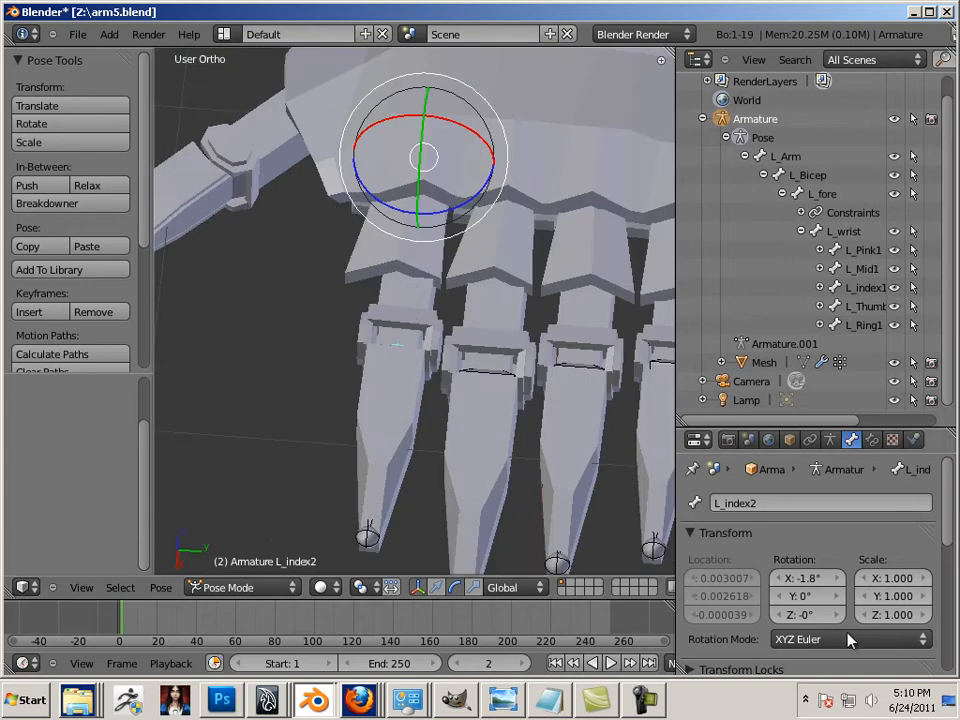
mouse_move(490, 430)
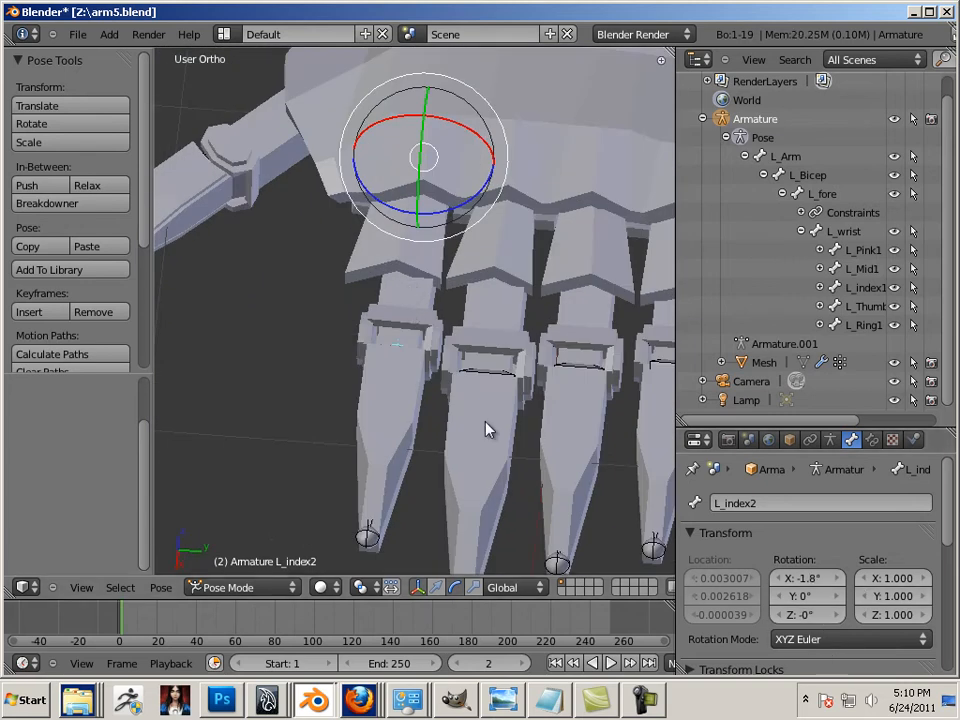
drag(420, 160, 305, 250)
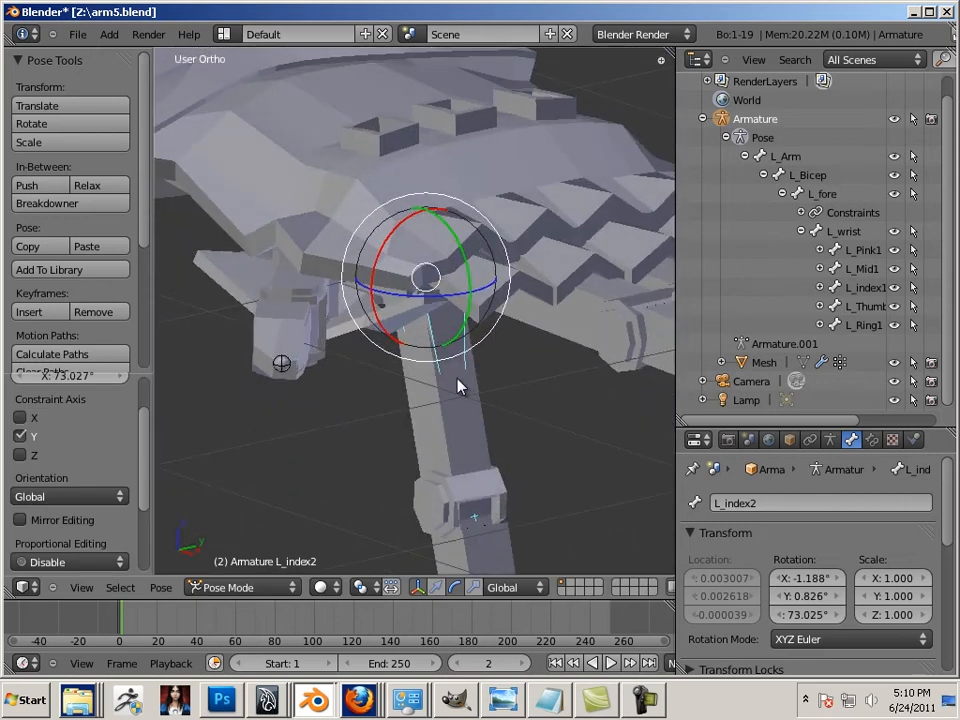
mouse_move(805, 596)
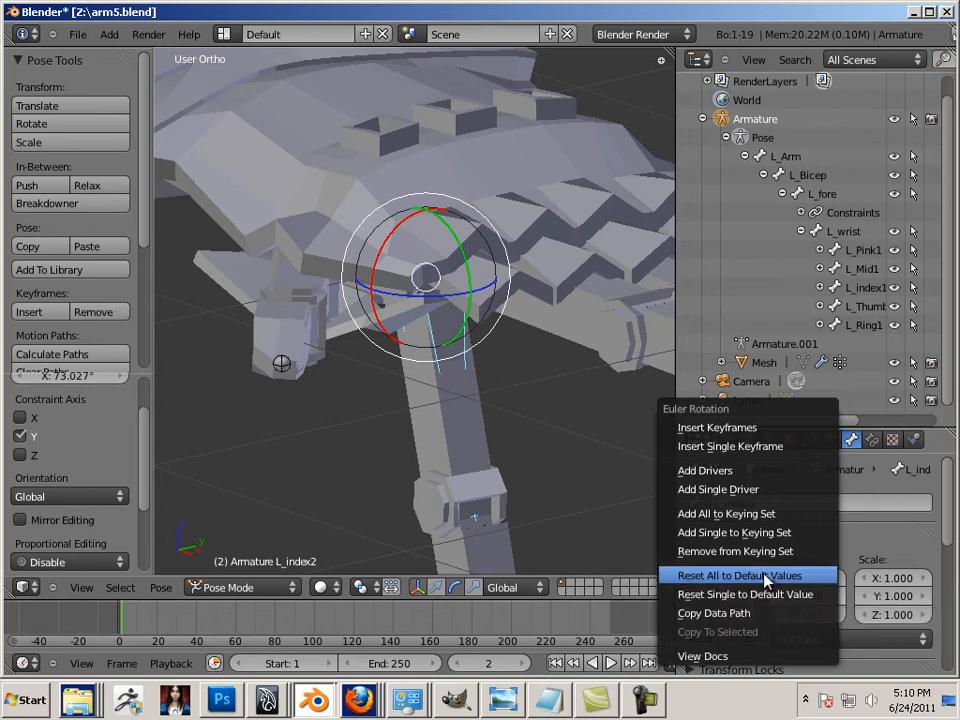
mouse_move(740, 575)
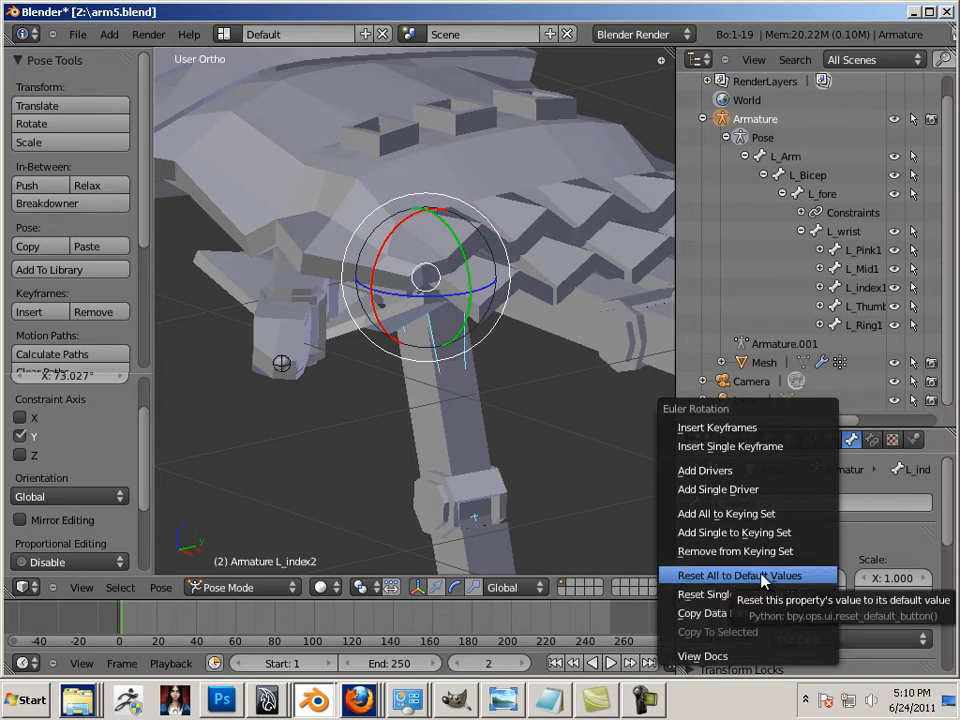
click(740, 575)
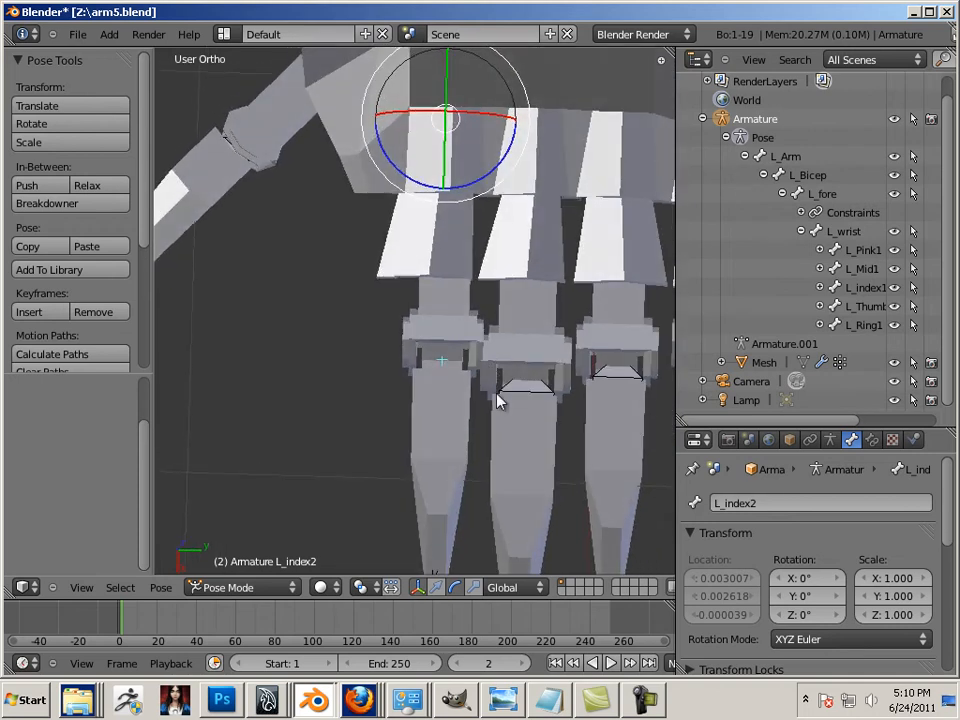
mouse_move(483, 362)
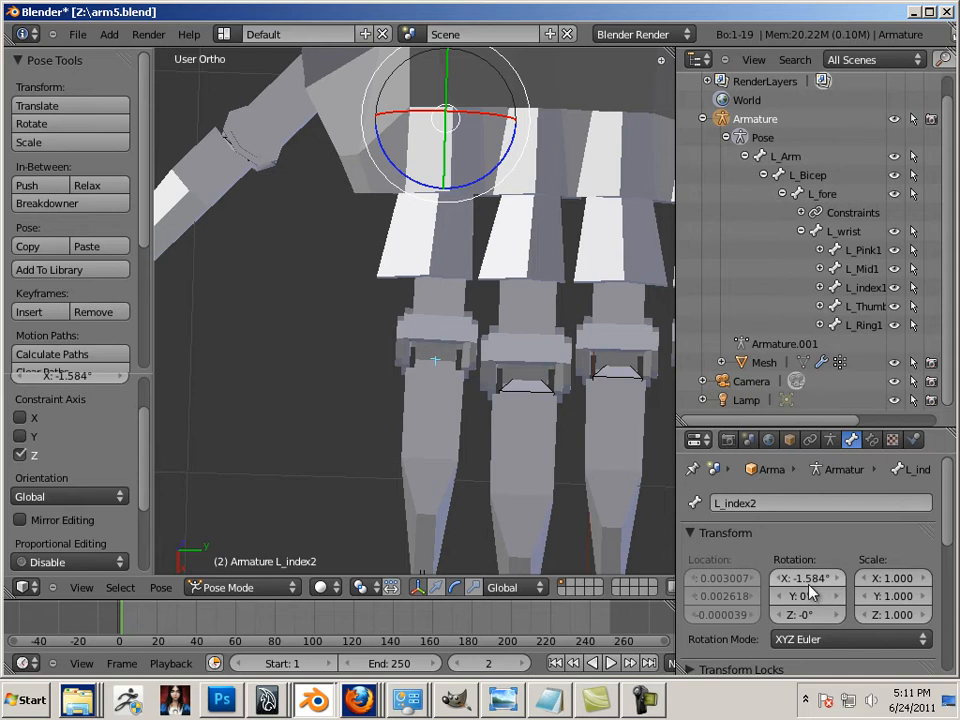
mouse_move(807, 578)
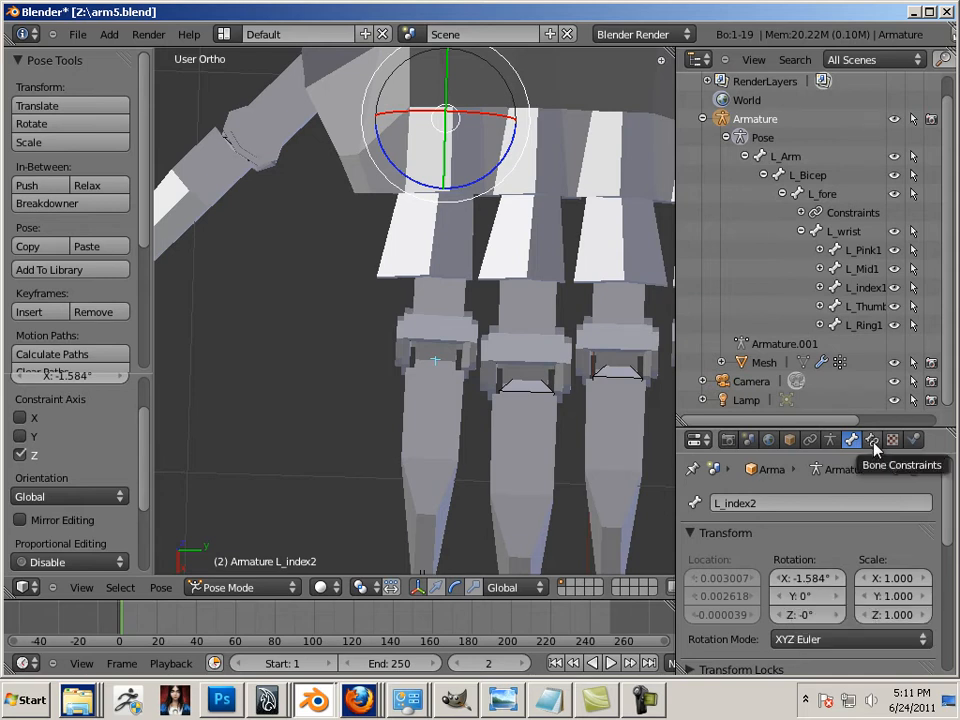
Attach a default Limit Rotation bone constraint to L_index2 and finish a test rotation.
click(872, 440)
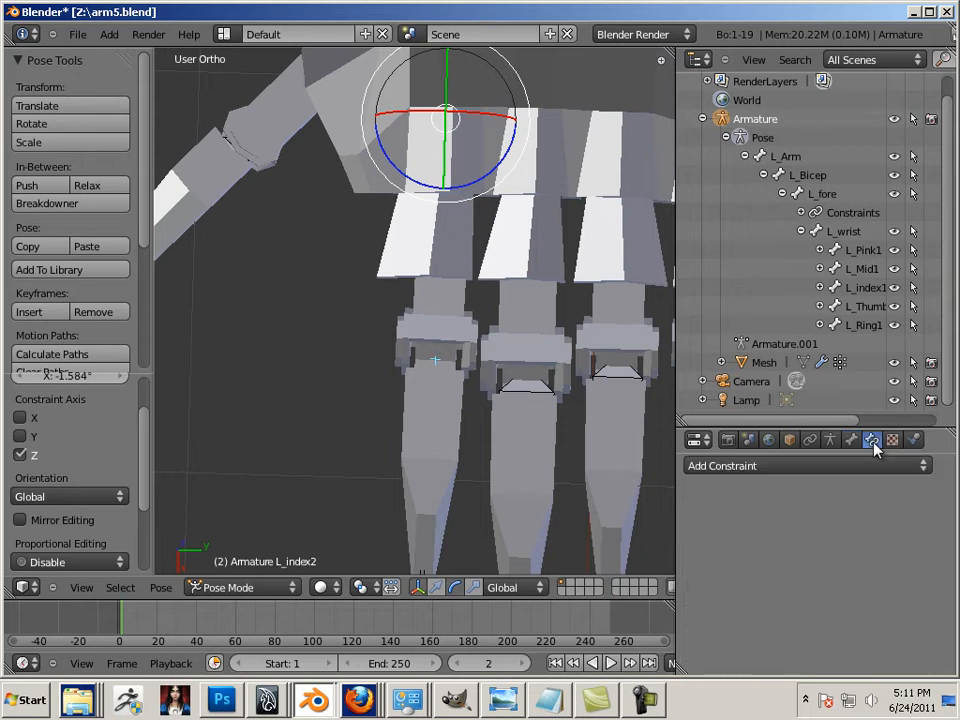
click(871, 440)
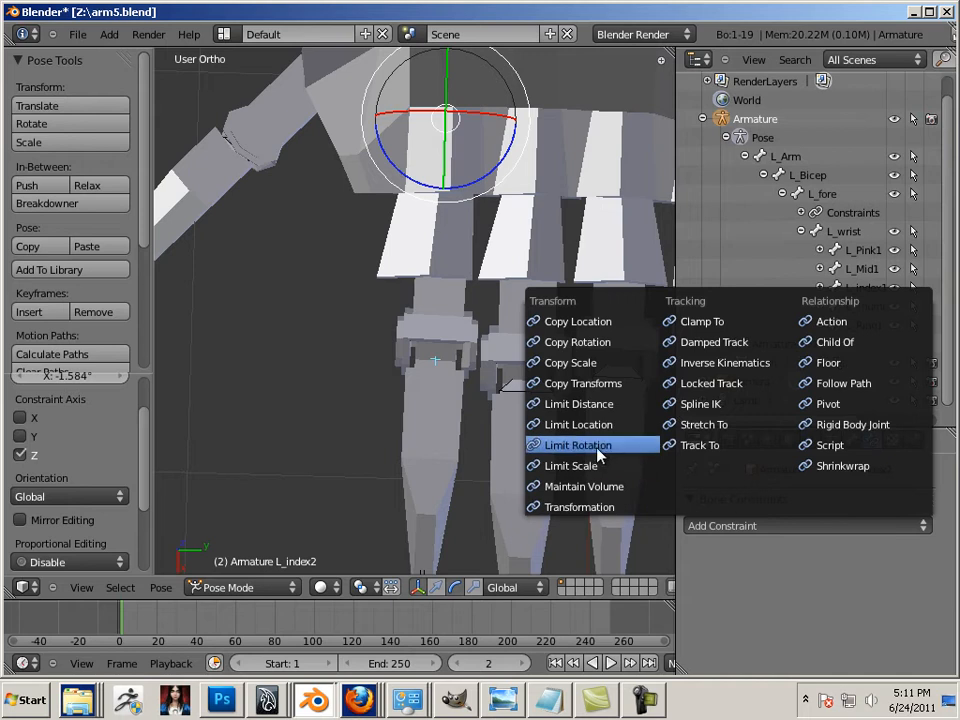
click(578, 445)
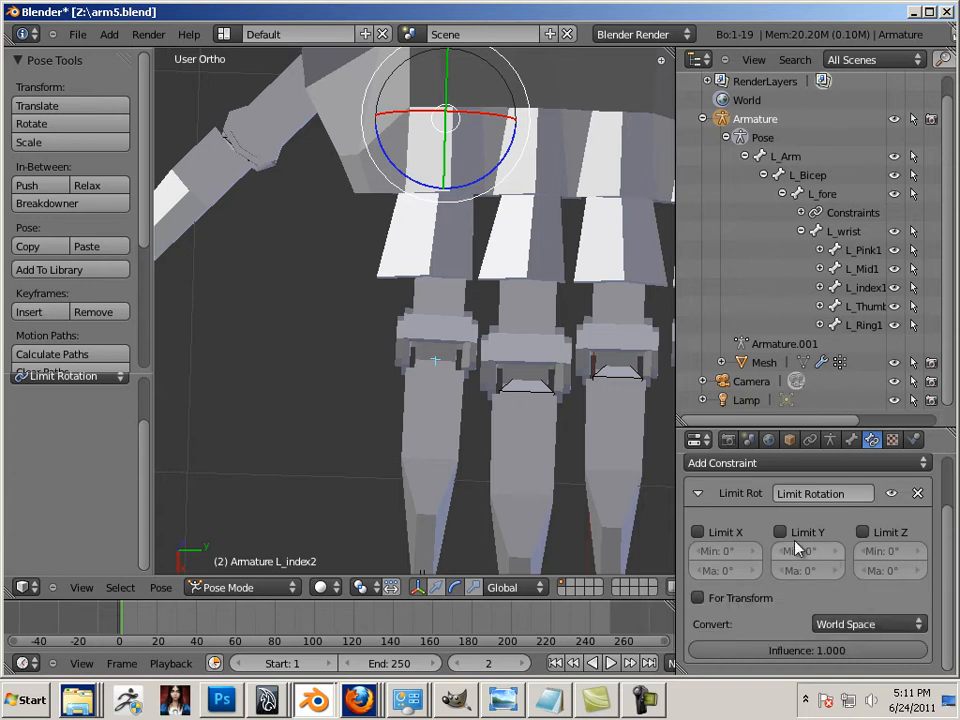
mouse_move(781, 531)
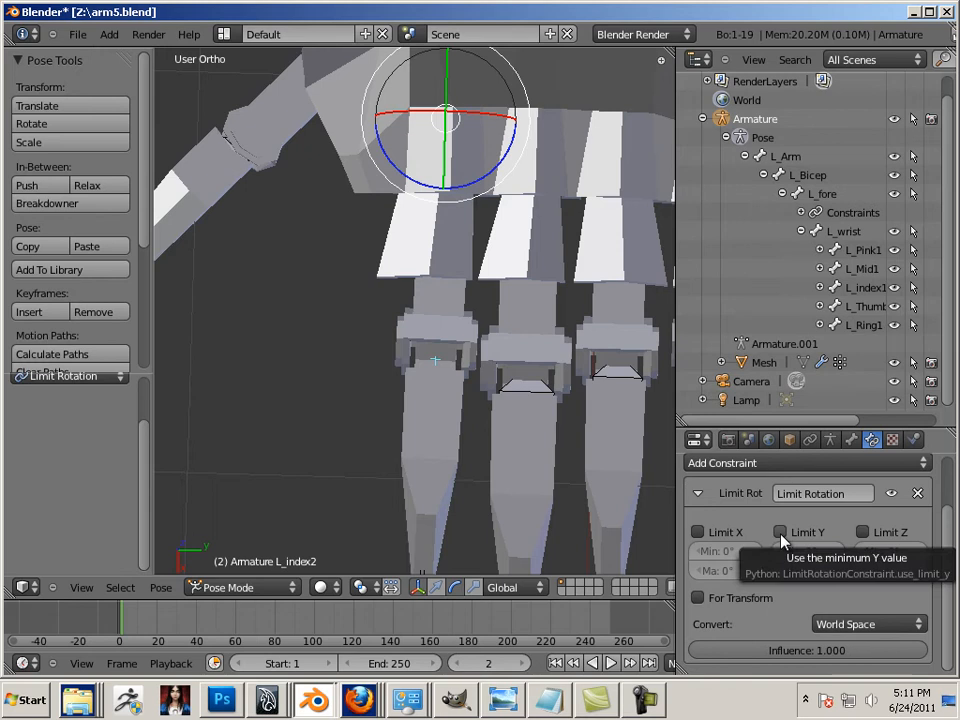
click(782, 531)
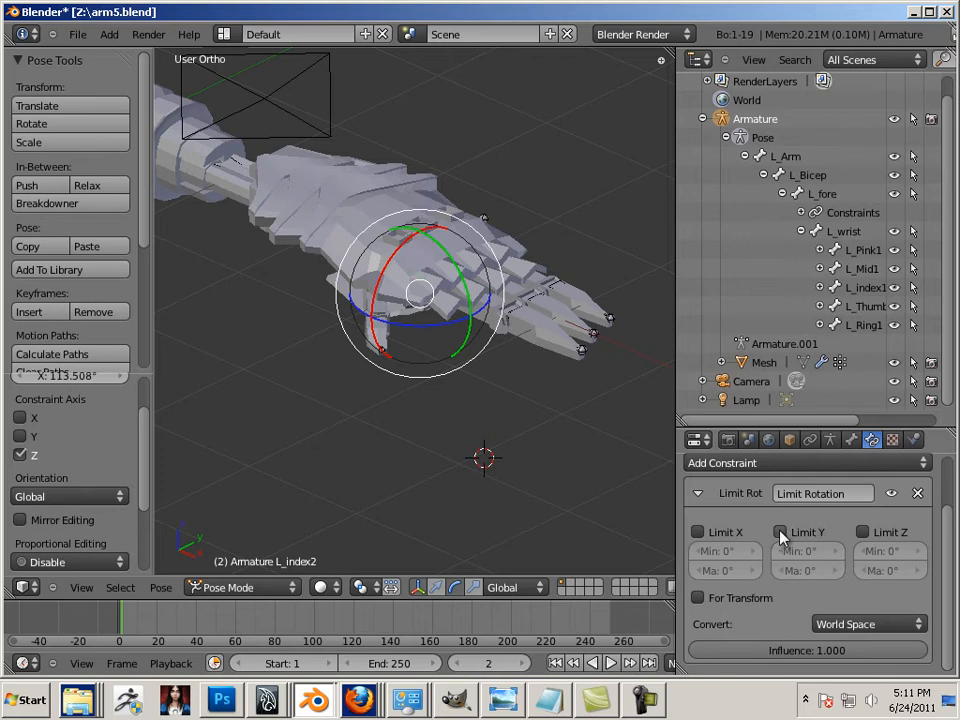
click(782, 531)
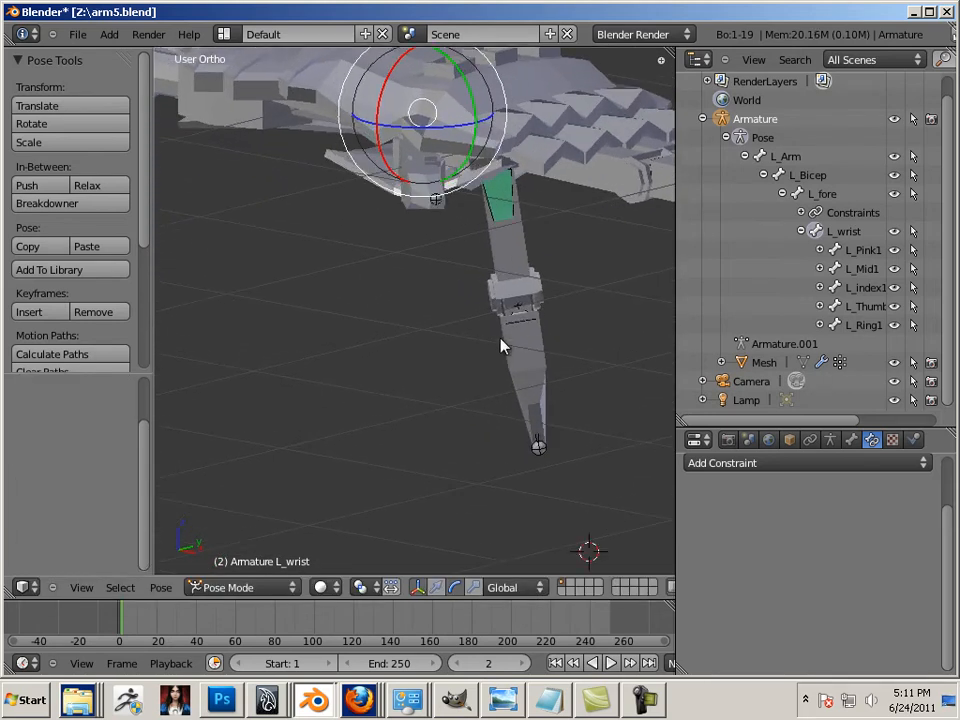
Set the L_index2 constraint to Local Space and enable Limit Z (-1° to 90°).
click(781, 531)
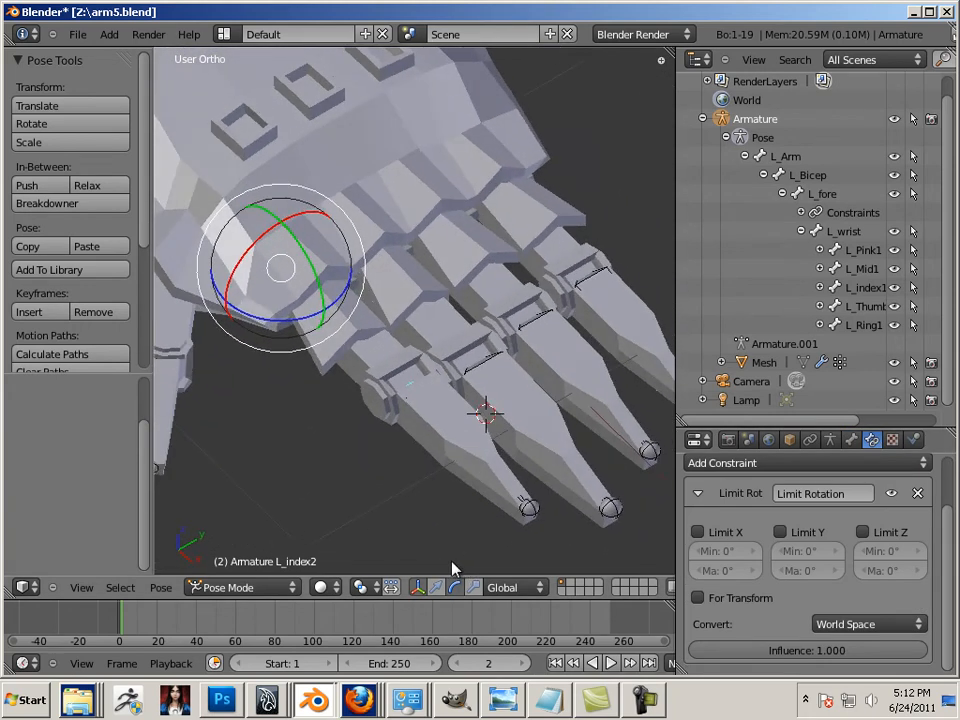
click(865, 624)
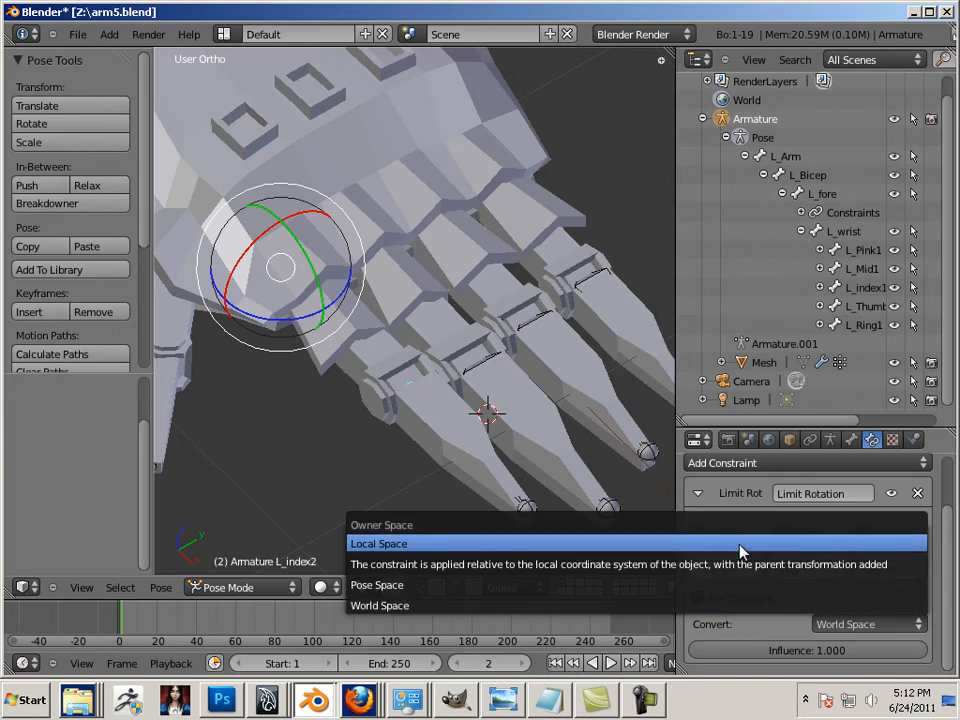
click(379, 543)
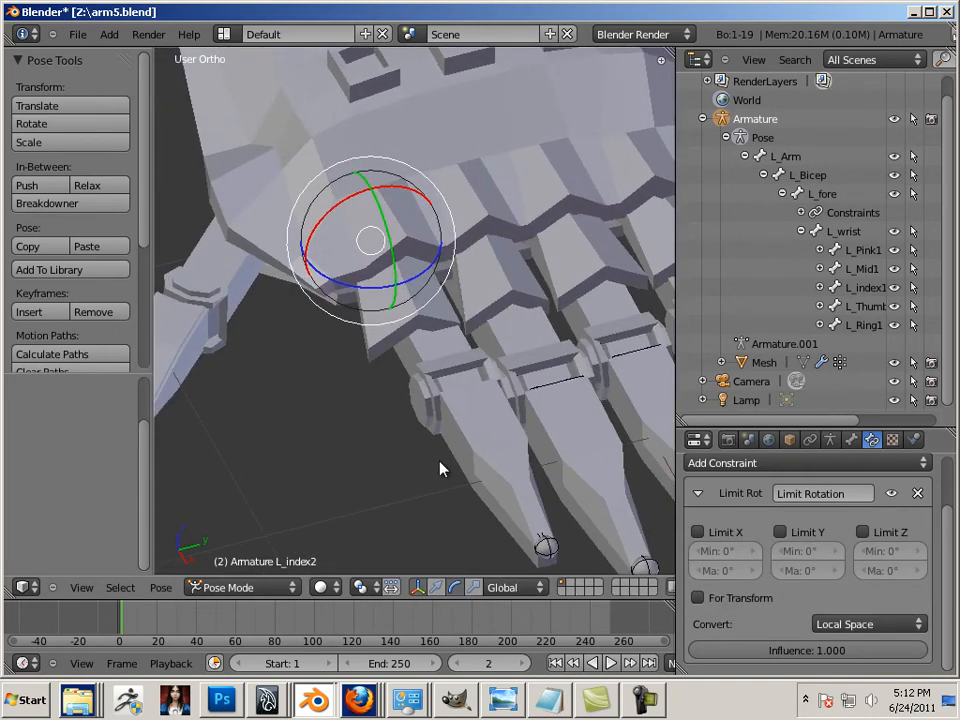
click(864, 531)
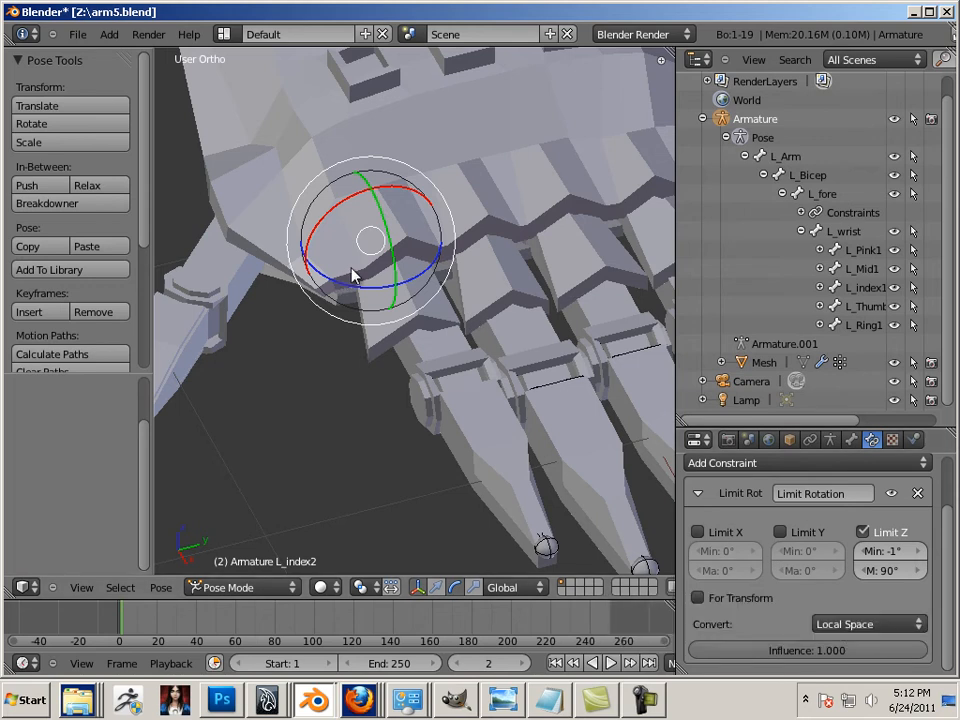
mouse_move(388, 243)
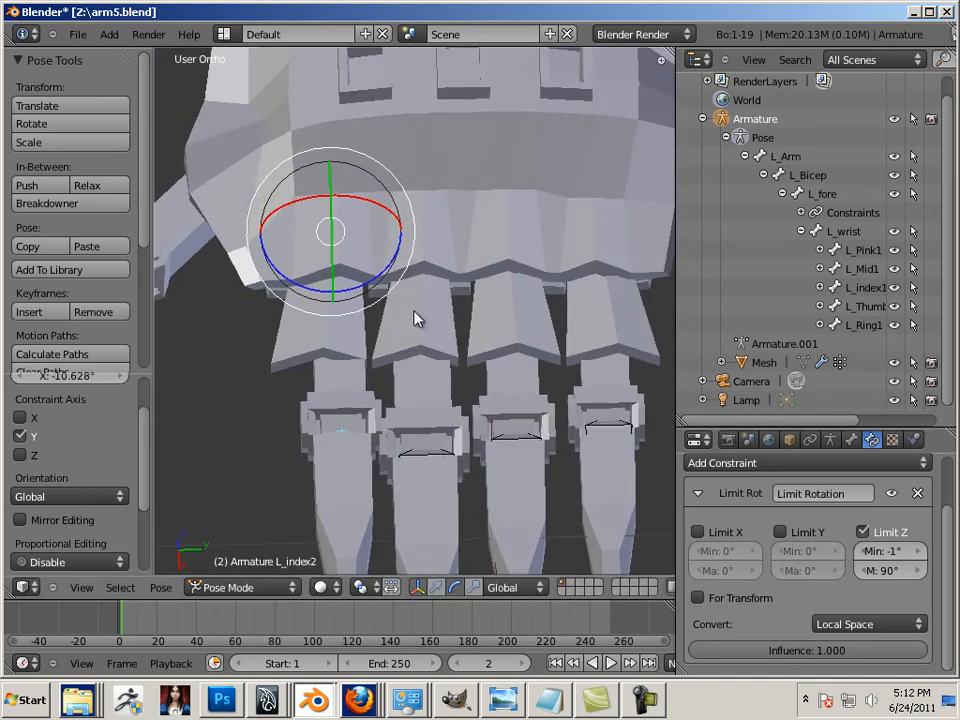
Enable Limit Y at 0° and Limit X from -1.5° to 0°, testing the rotation.
click(782, 531)
text(1.5)
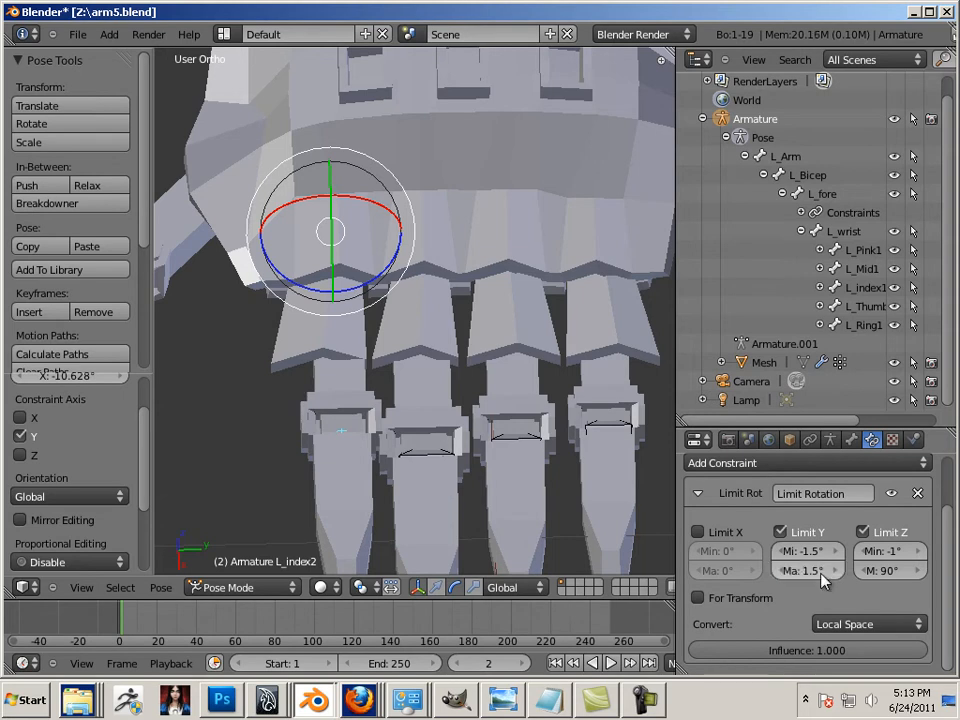
drag(330, 232, 360, 285)
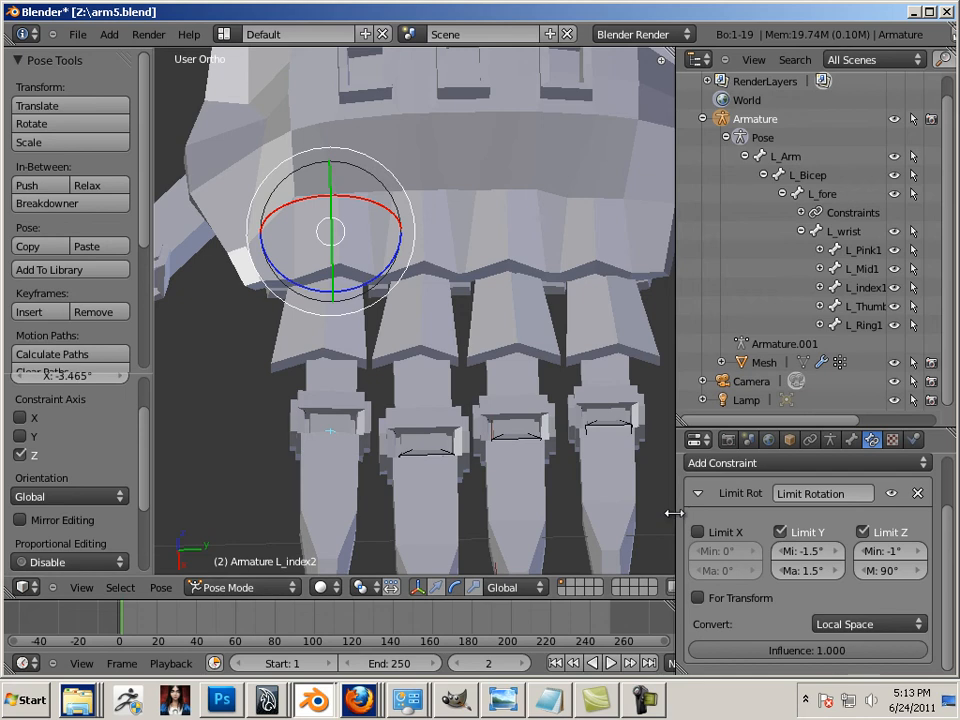
click(697, 531)
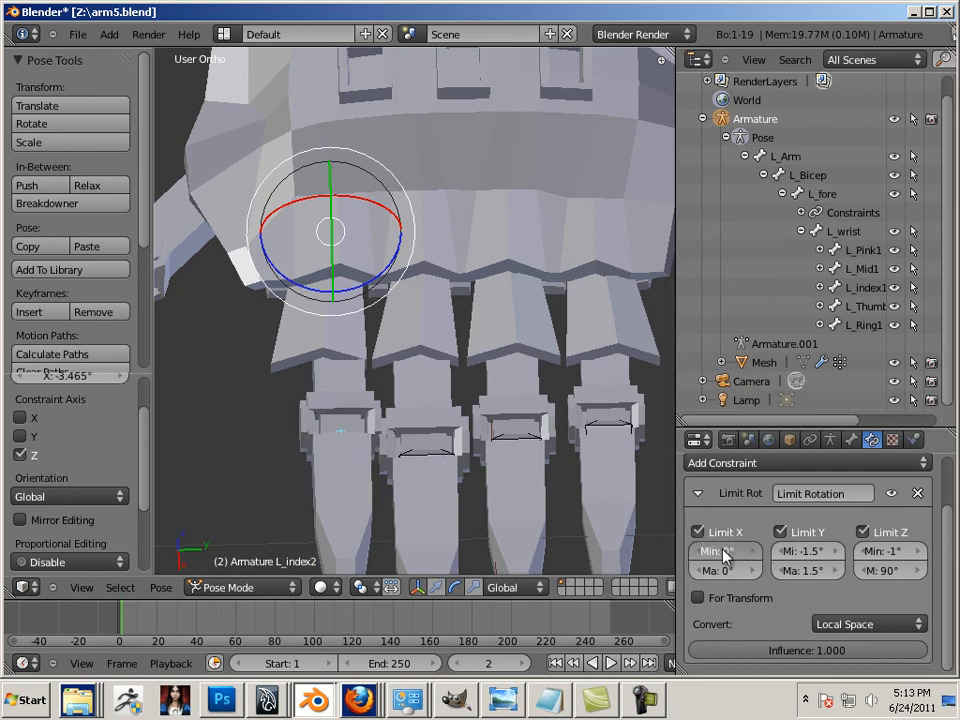
click(720, 551)
text(-1.5)
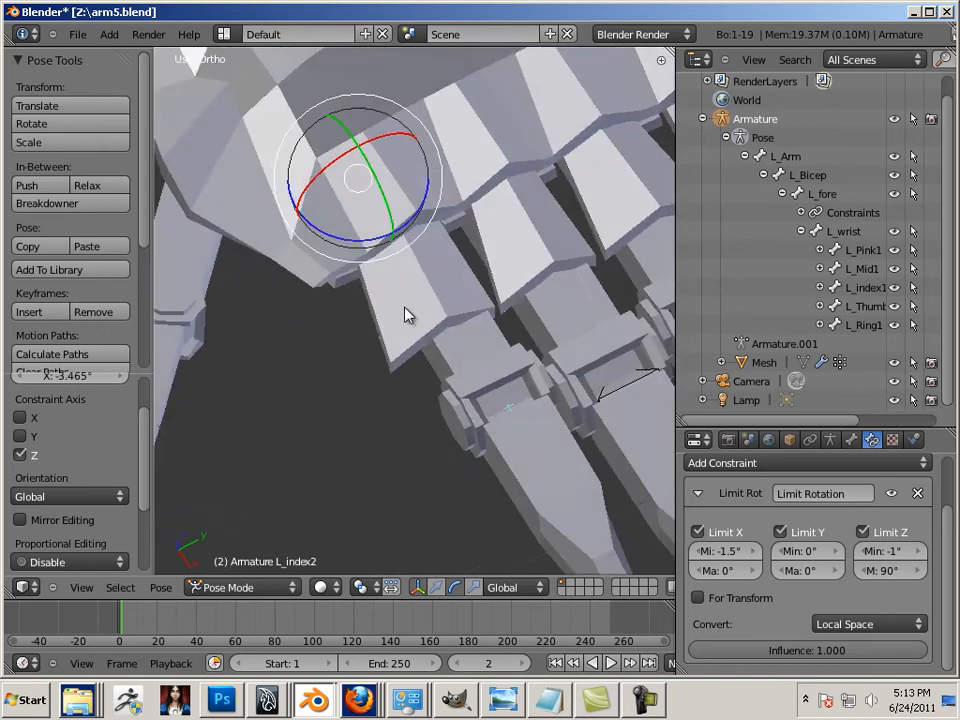
Add a Local Space Limit Rotation constraint to L_index3 with X, Y and Z limited.
drag(360, 170, 400, 250)
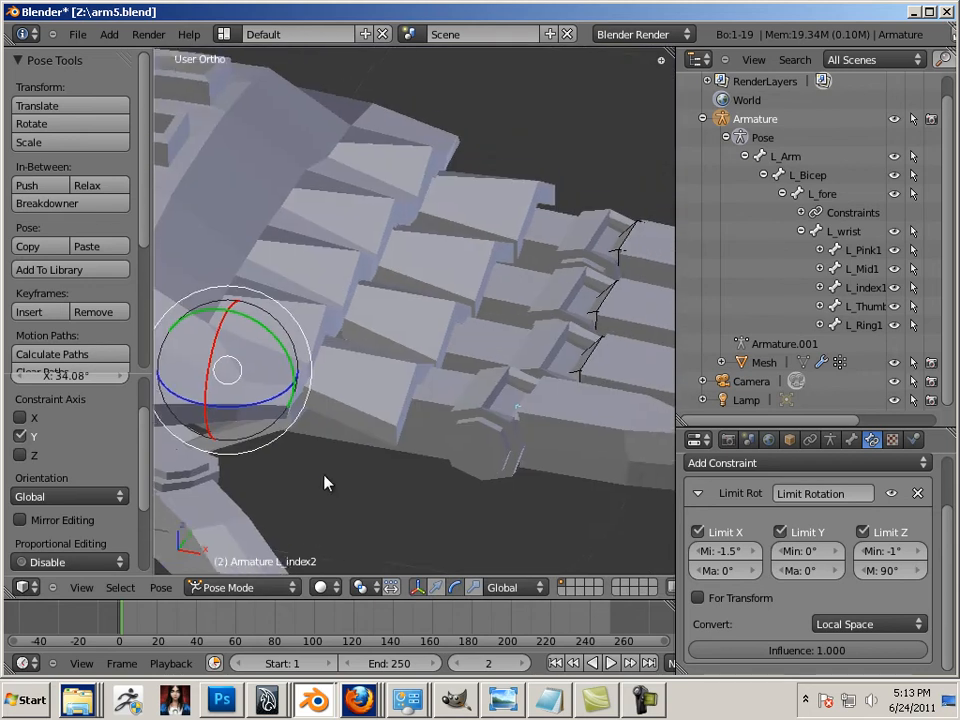
drag(325, 483, 250, 245)
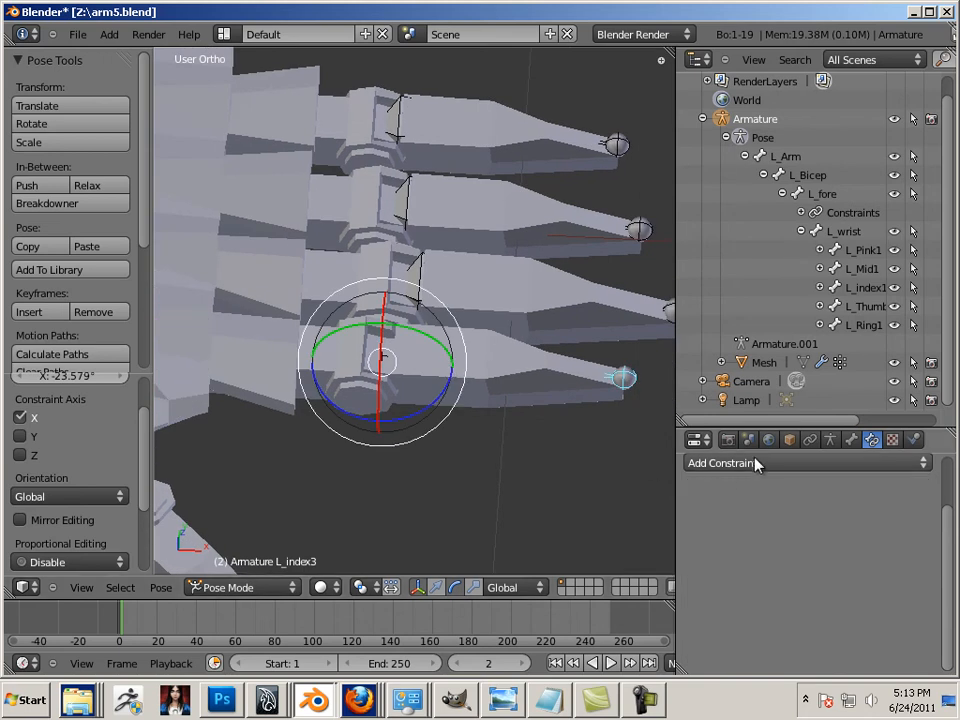
click(722, 462)
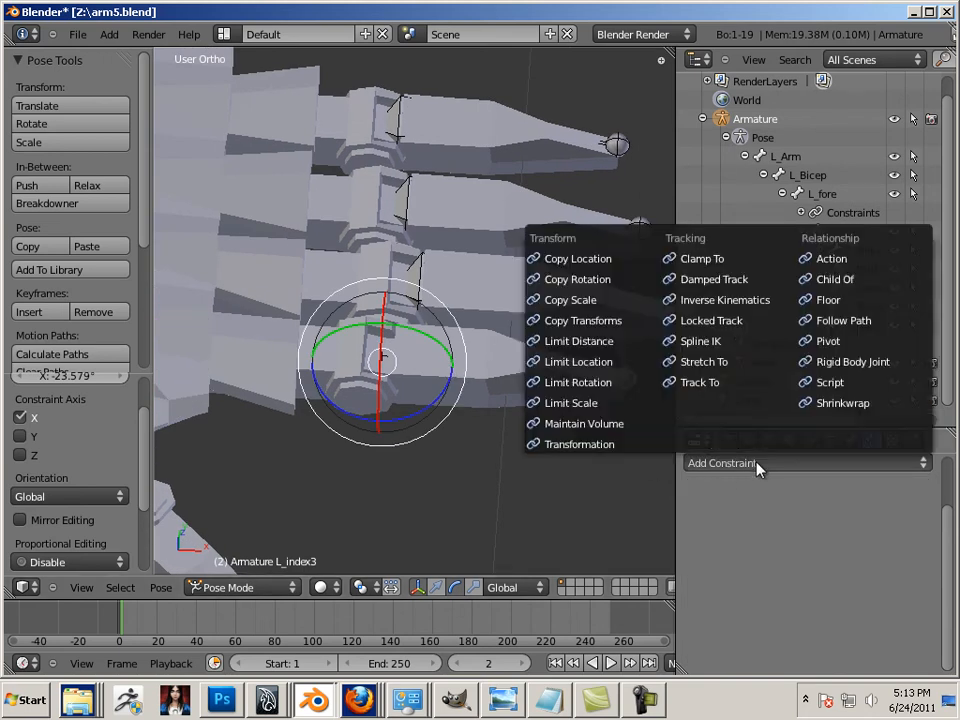
mouse_move(595, 400)
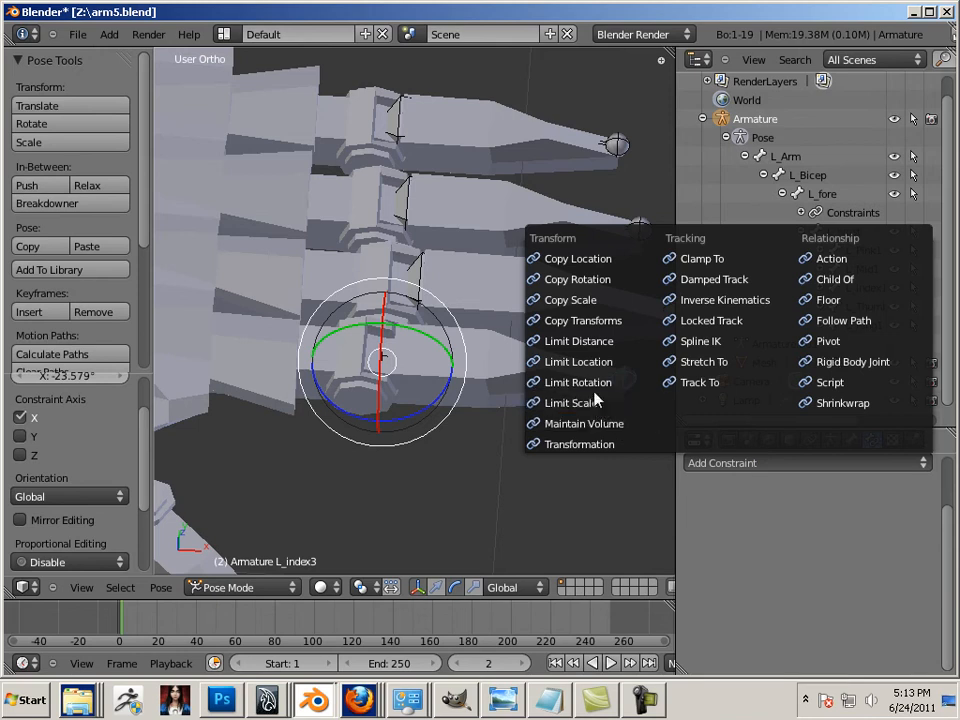
click(578, 382)
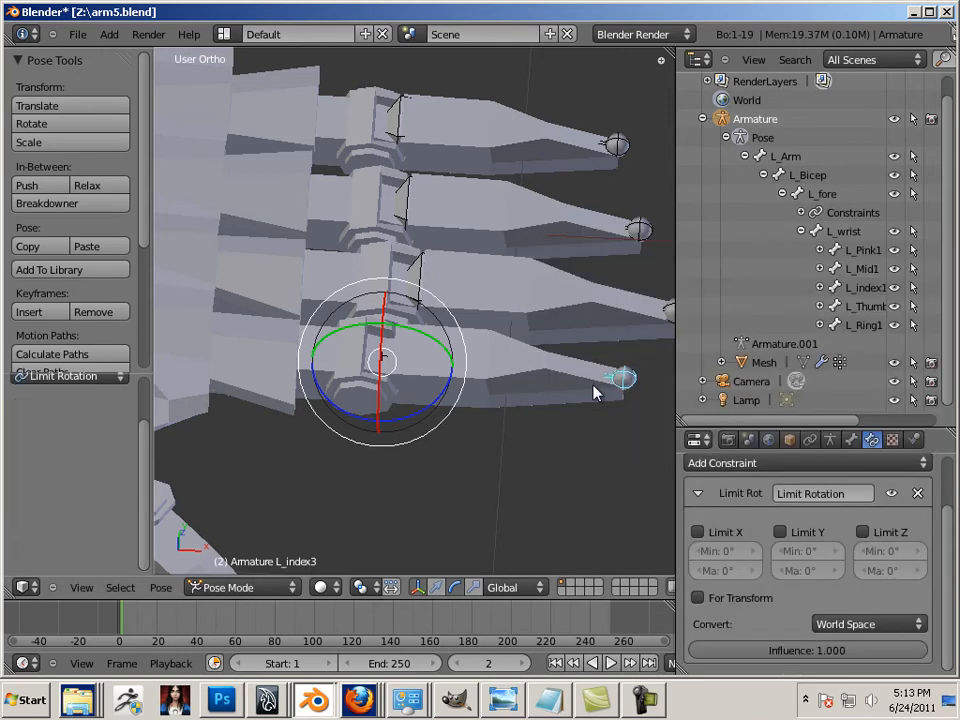
click(867, 623)
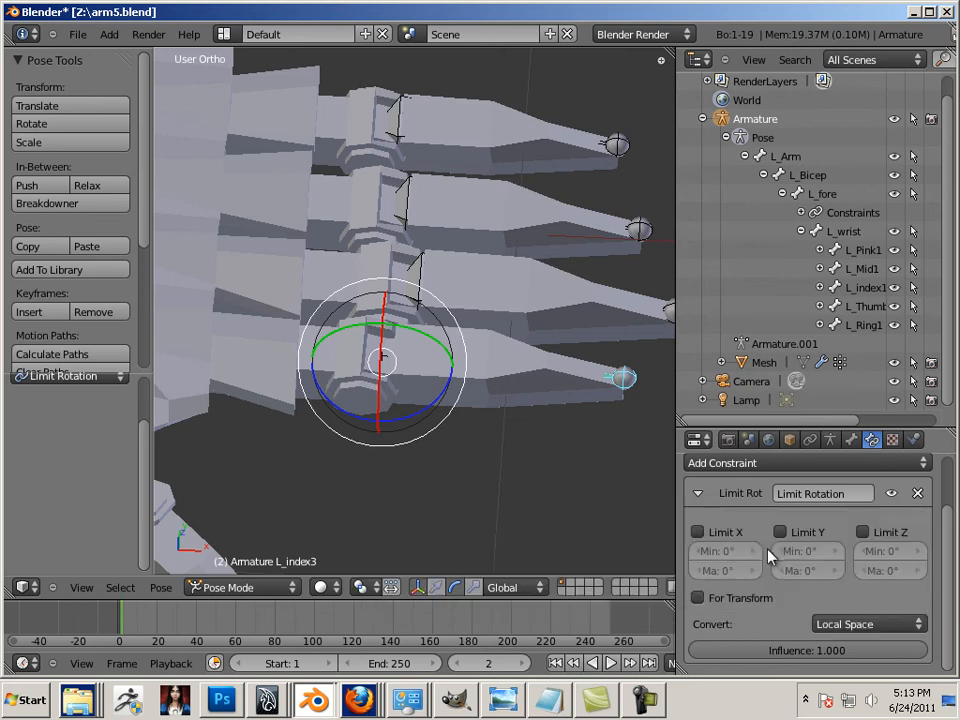
mouse_move(755, 540)
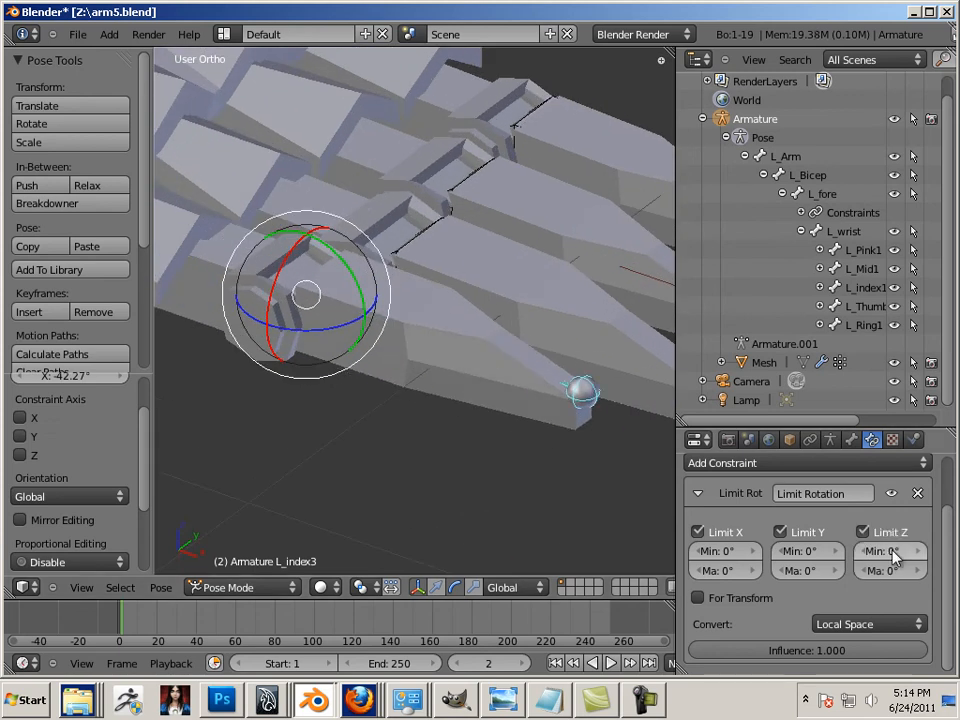
click(886, 551)
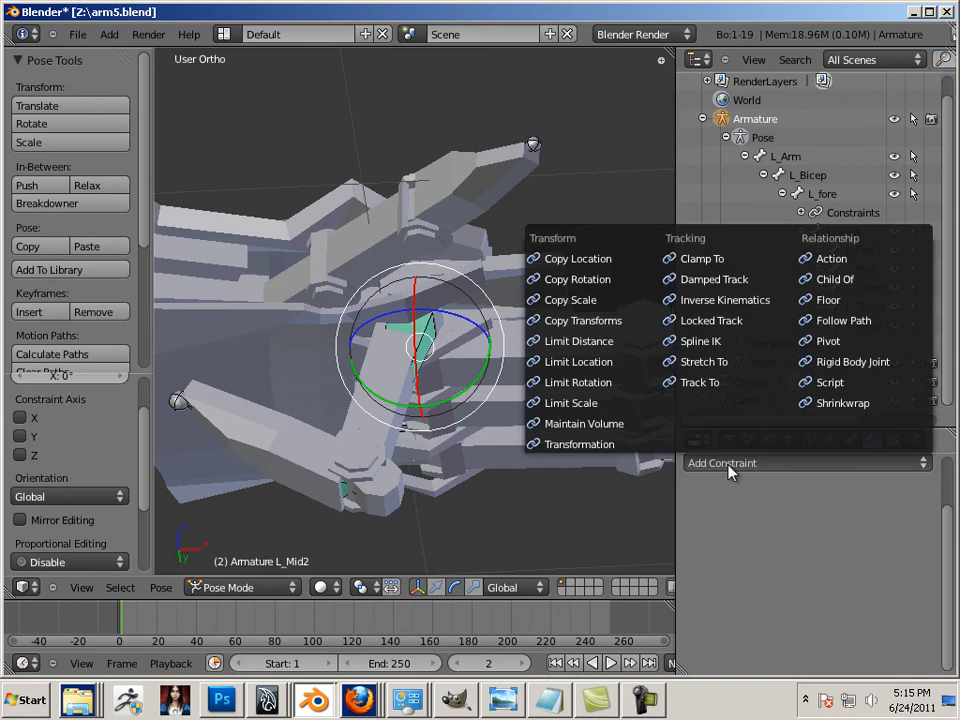
Add a Local Space Limit Rotation to L_Mid2 with Z from -1° to 105°, then test-rotate it.
click(578, 382)
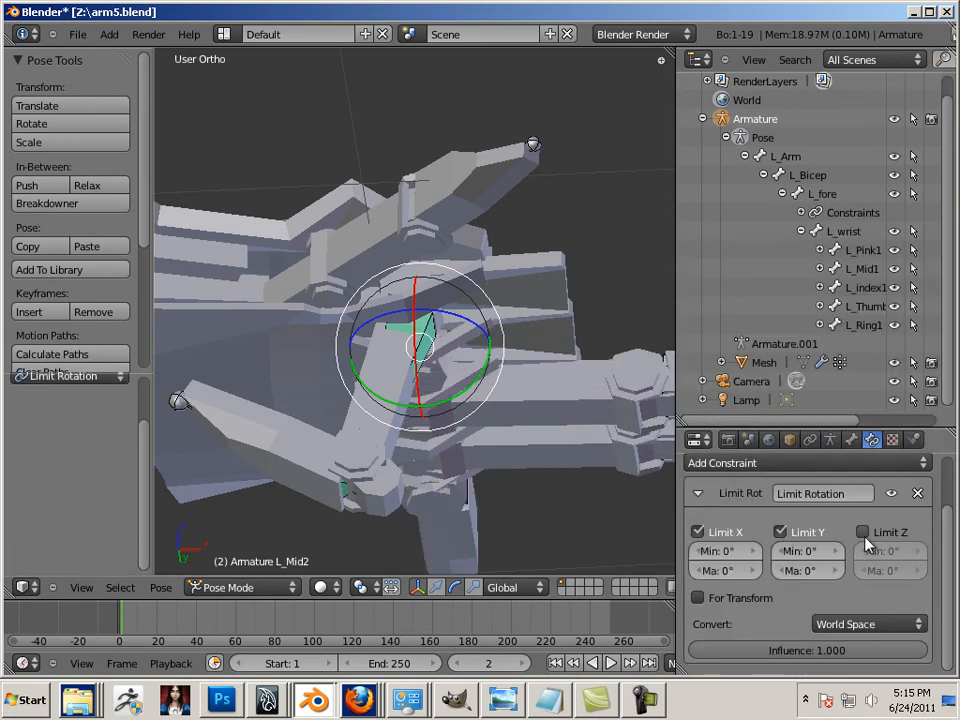
click(862, 531)
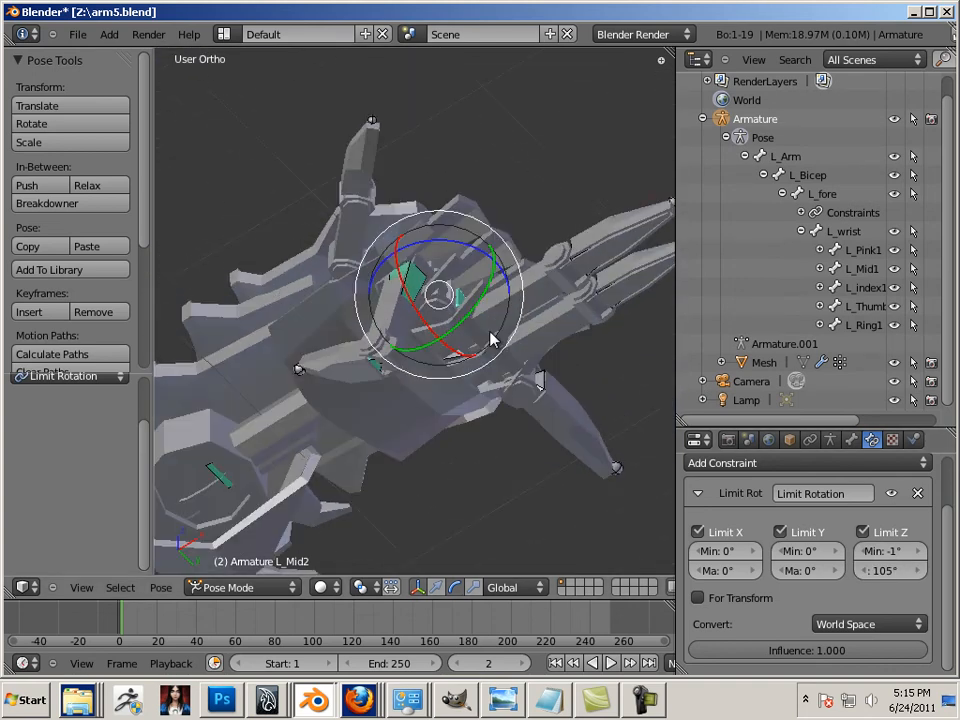
drag(490, 340, 450, 450)
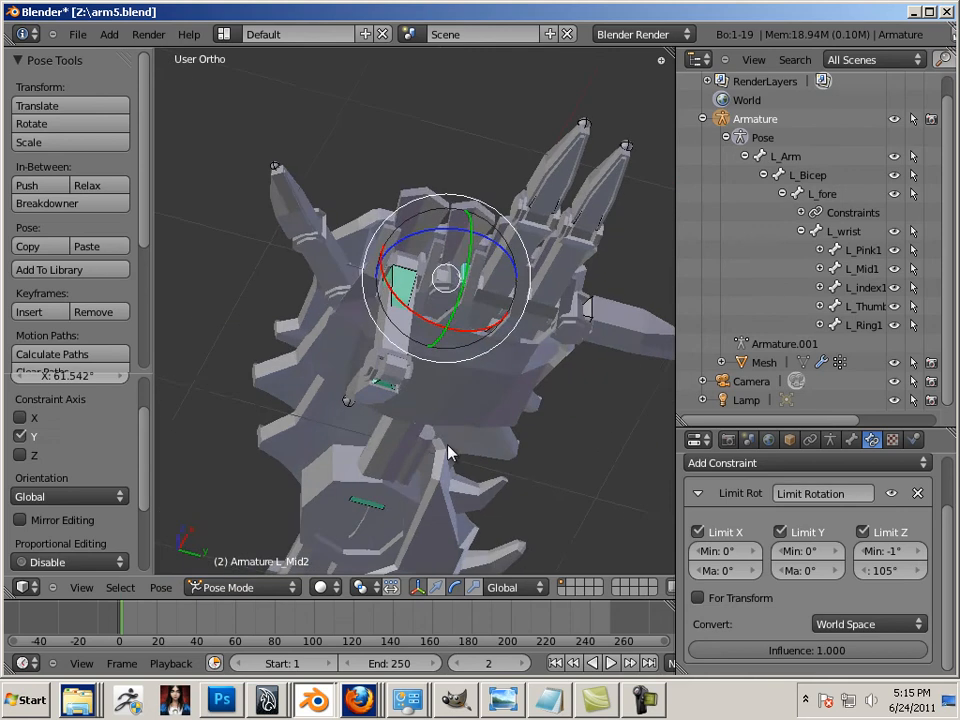
click(866, 624)
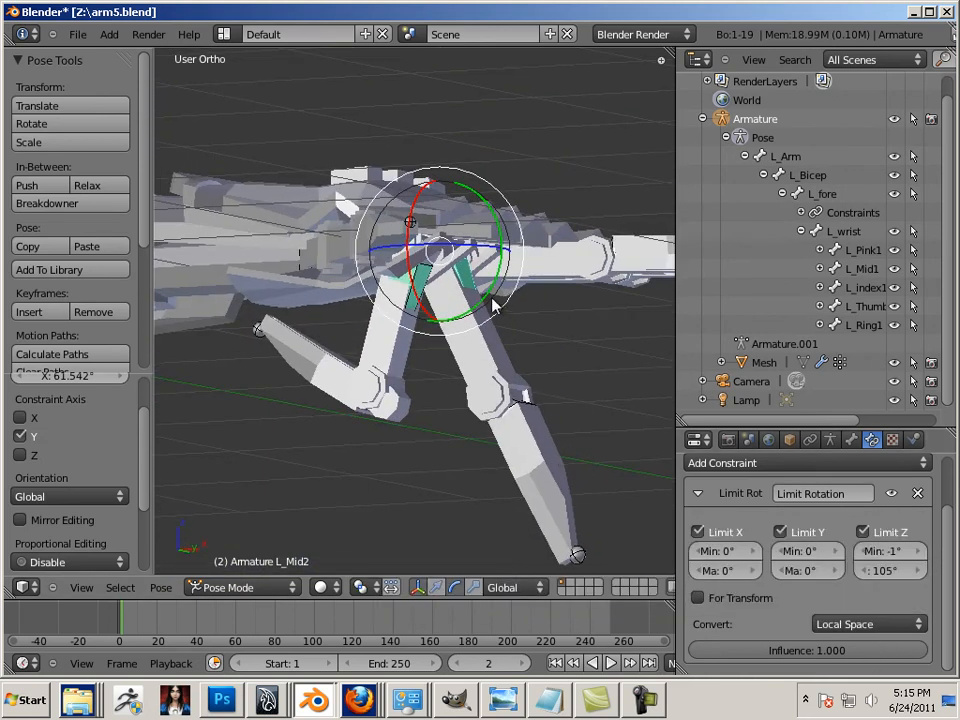
drag(490, 305, 490, 453)
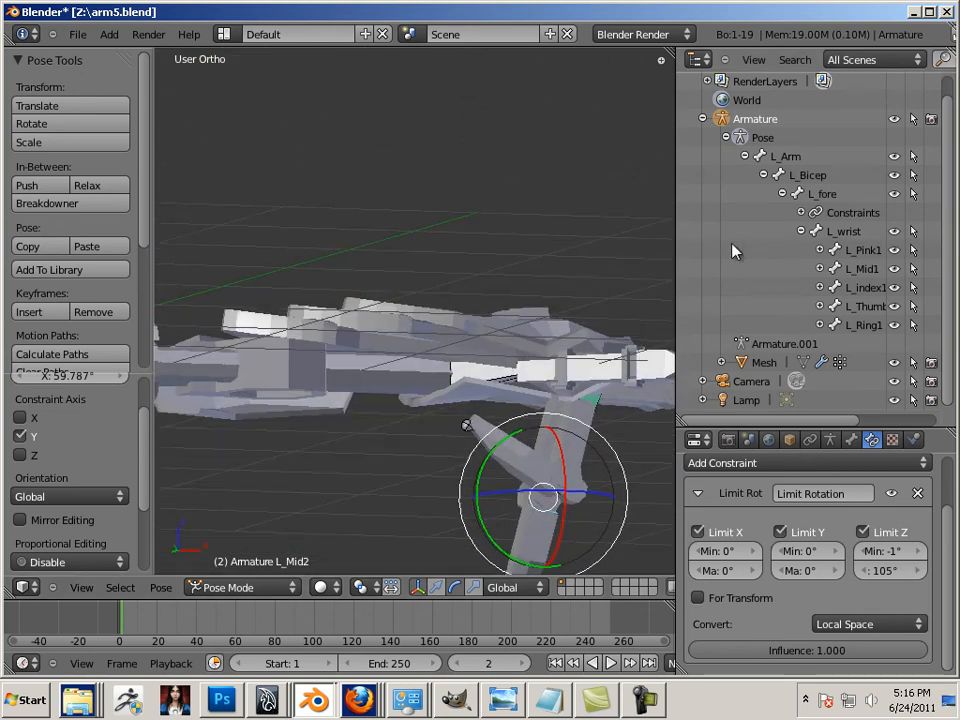
click(844, 231)
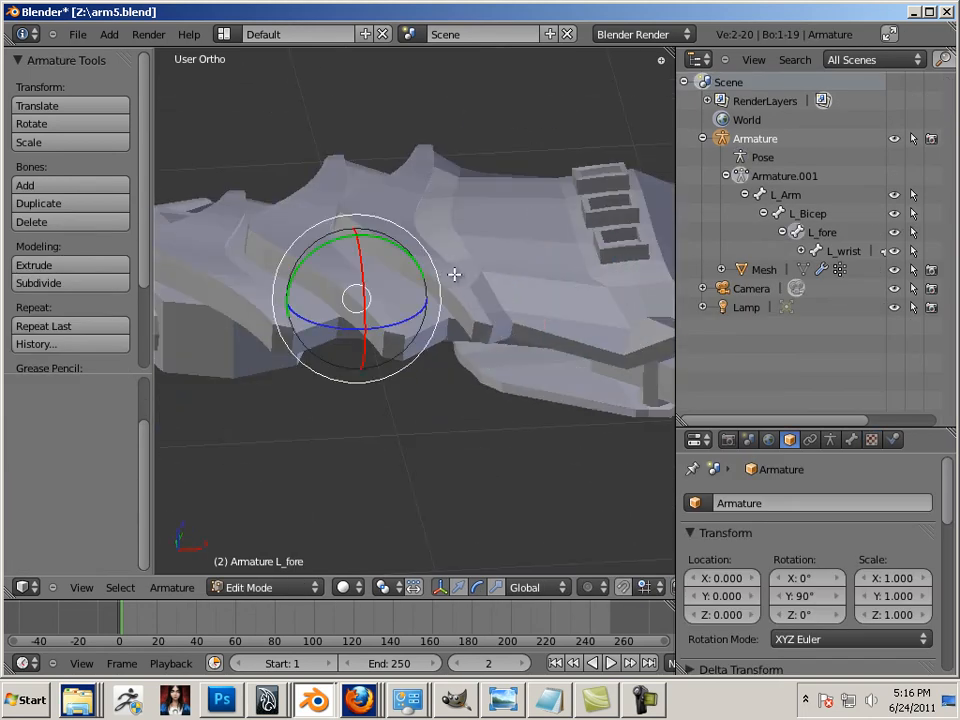
click(240, 587)
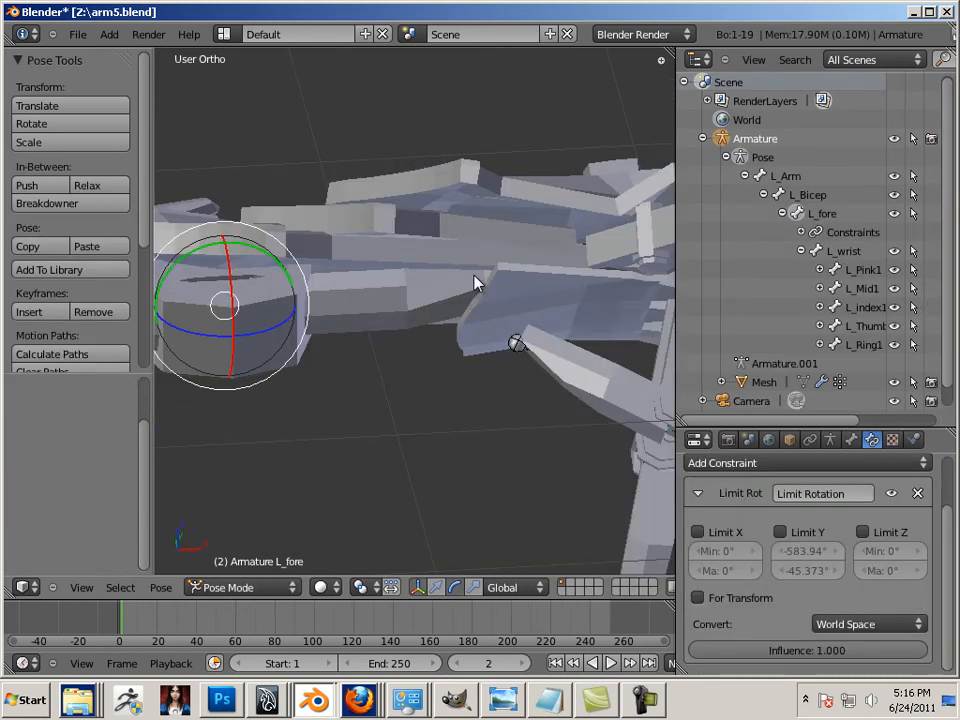
click(240, 587)
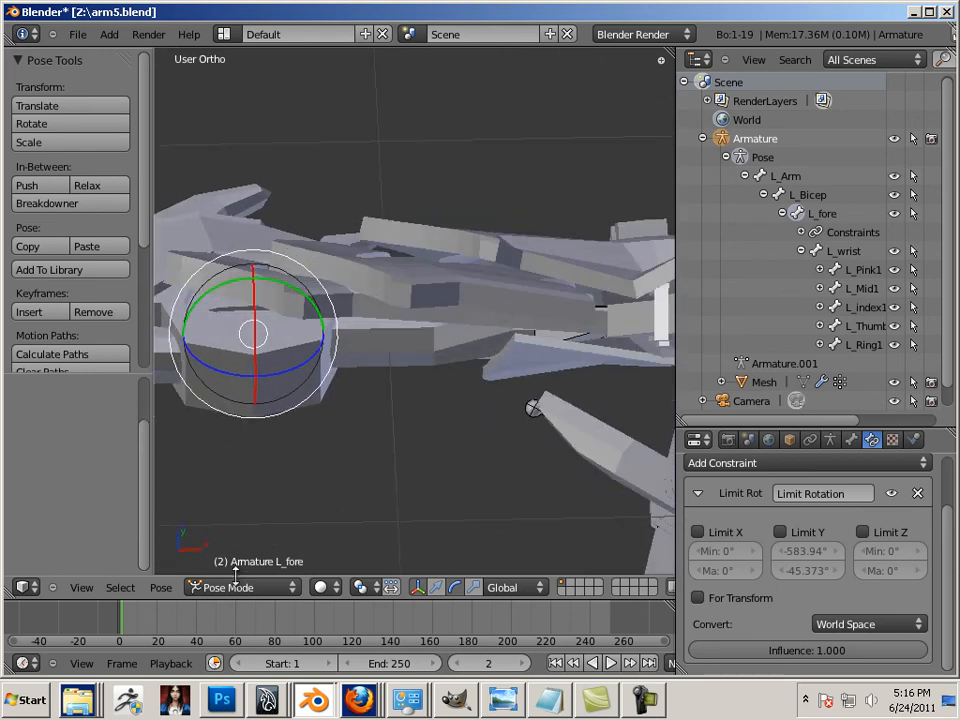
click(240, 587)
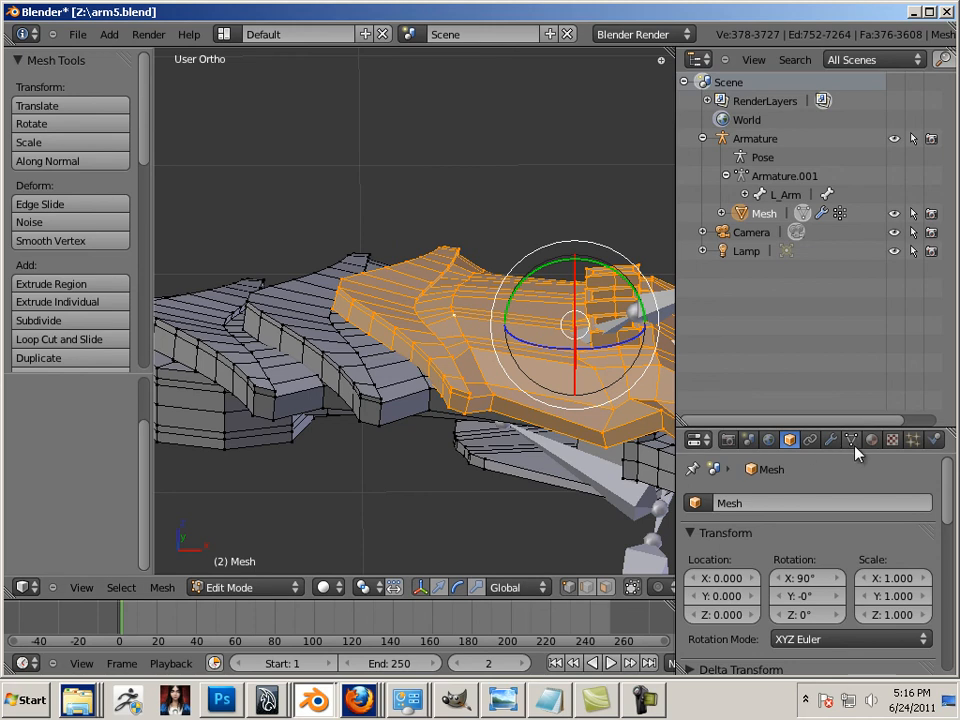
Assign the selected forearm vertices to the L_wrist vertex group at full weight 1.0.
click(851, 440)
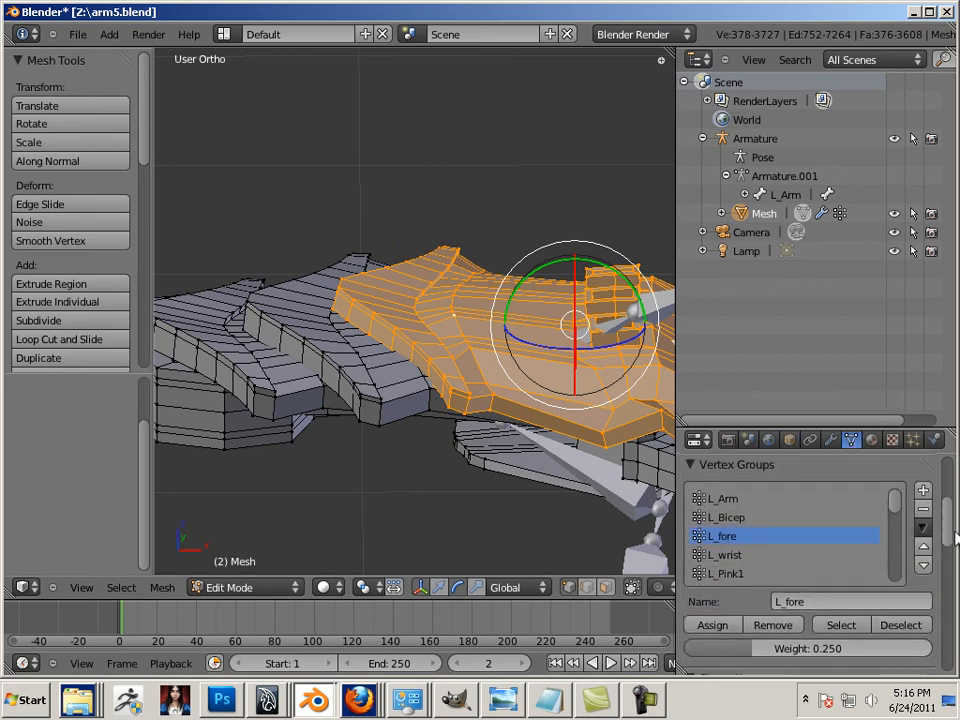
click(724, 543)
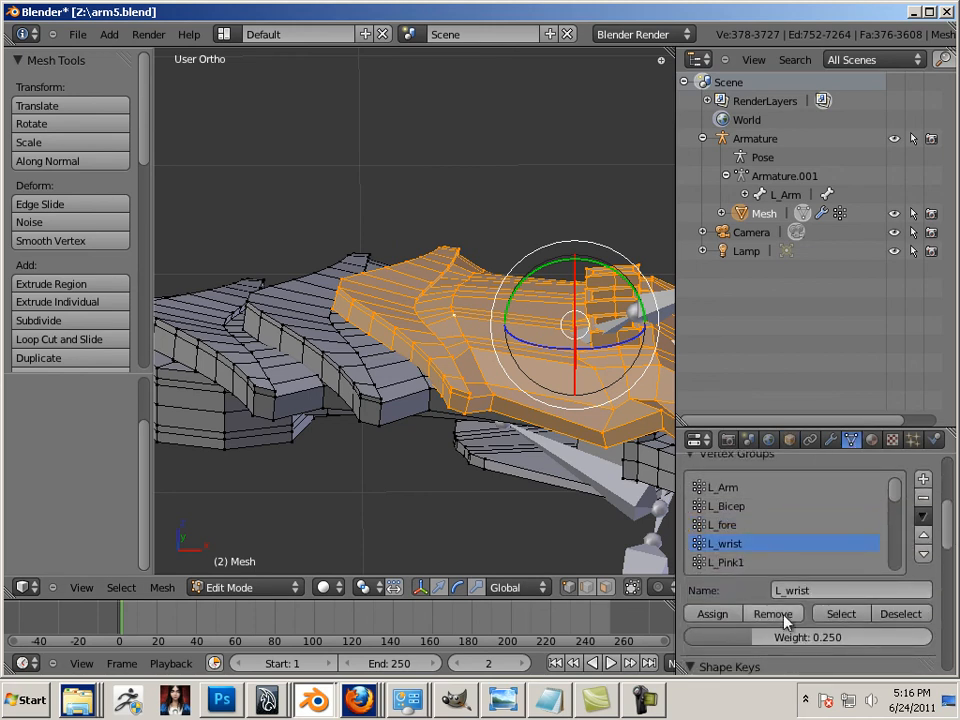
mouse_move(750, 637)
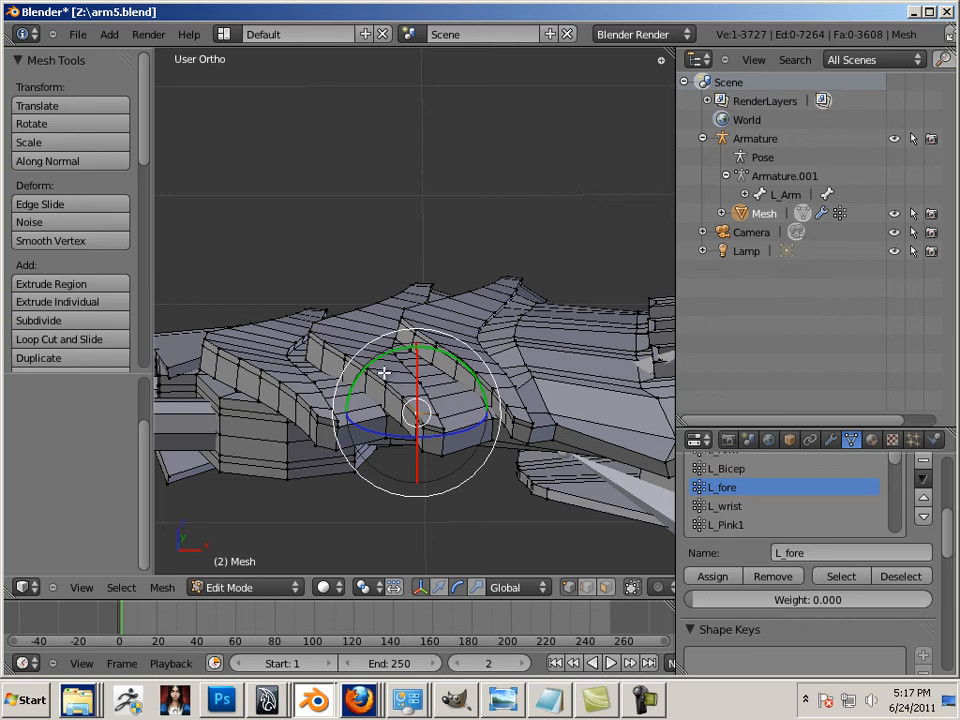
mouse_move(491, 465)
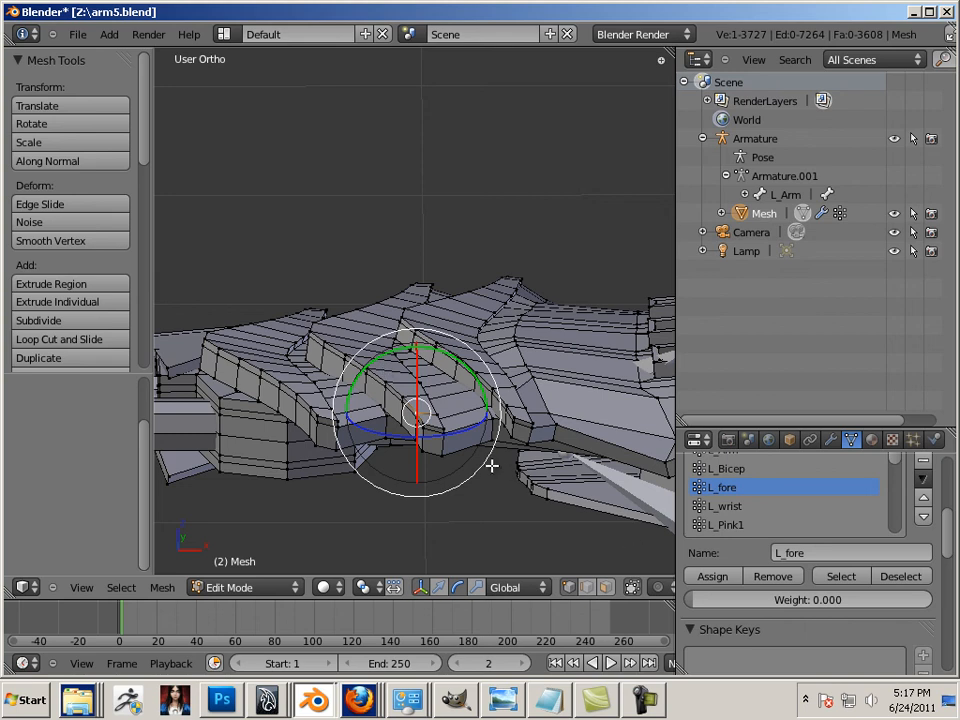
mouse_move(415, 413)
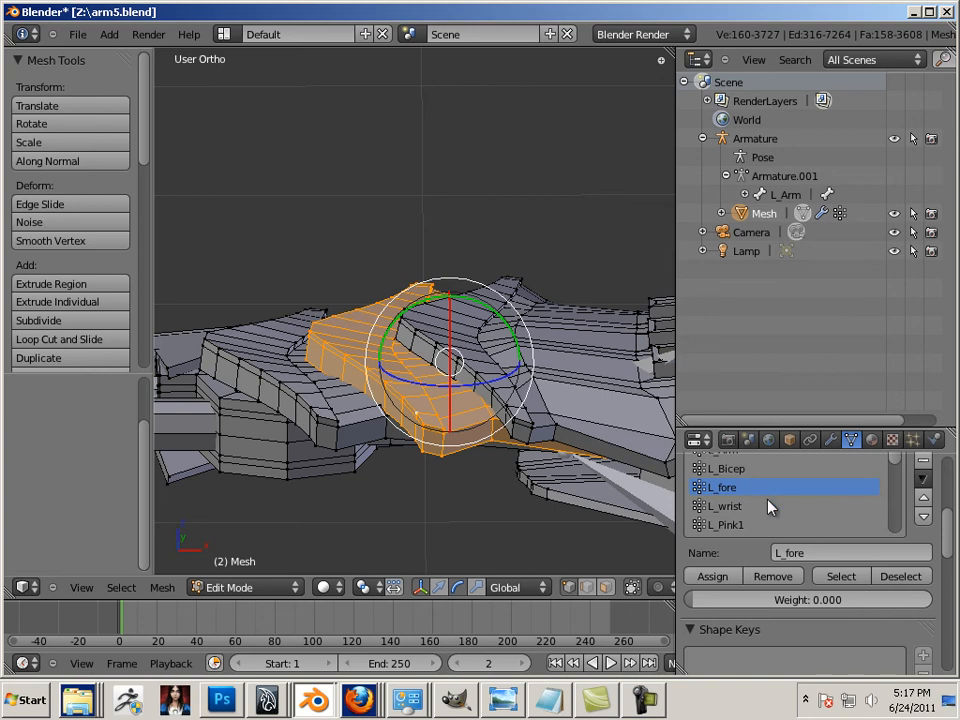
click(725, 505)
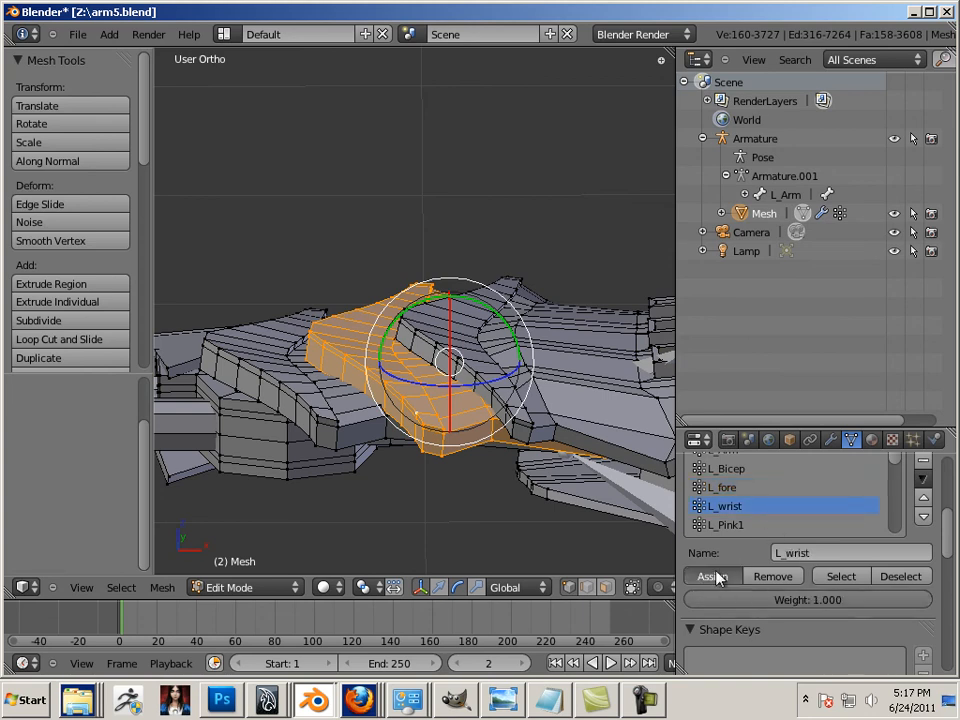
click(722, 487)
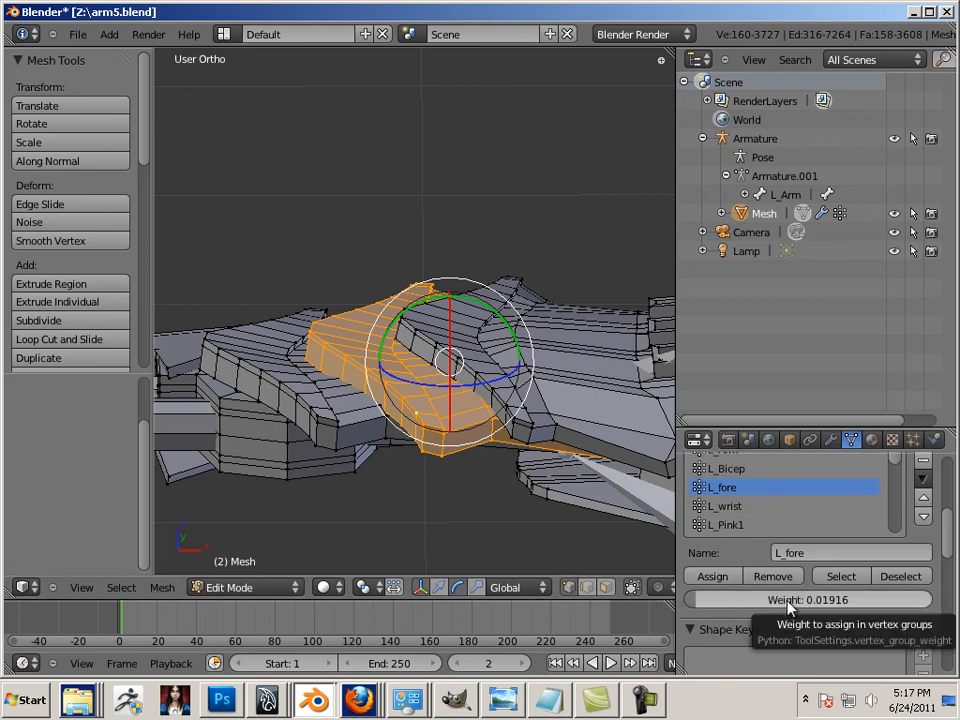
Set the L_fore vertex group weight to 0.25 and expand the armature's bone hierarchy.
click(808, 599)
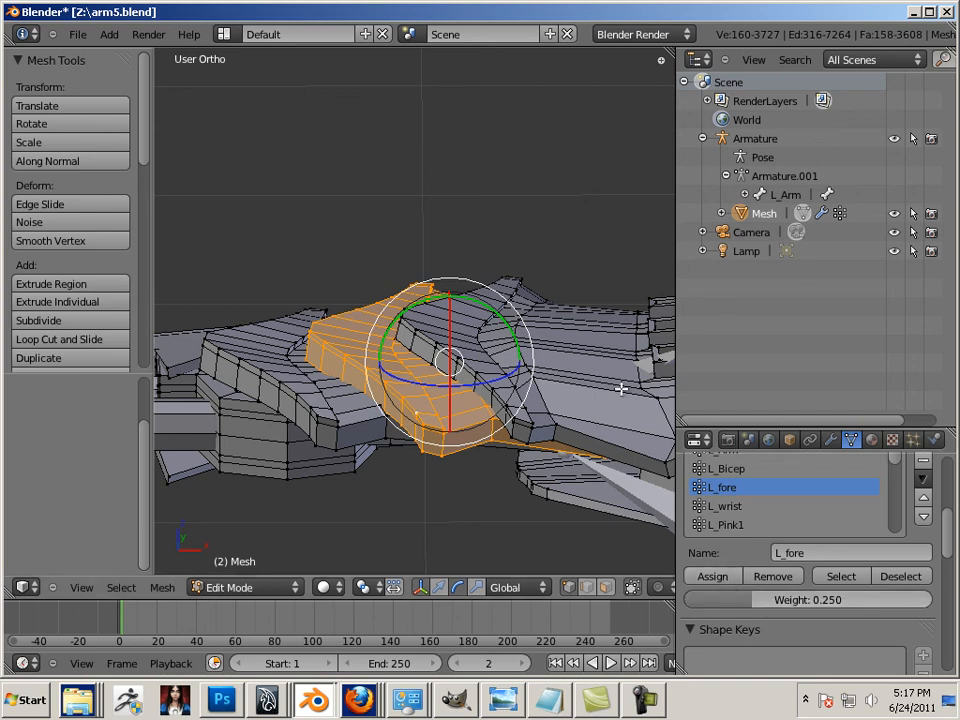
click(742, 194)
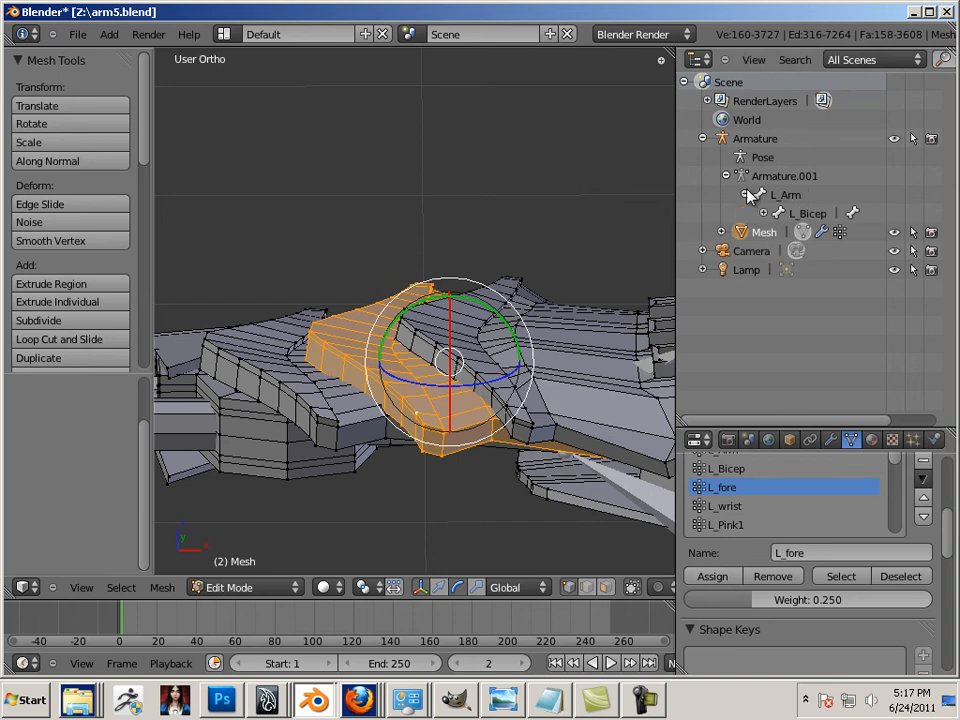
click(779, 213)
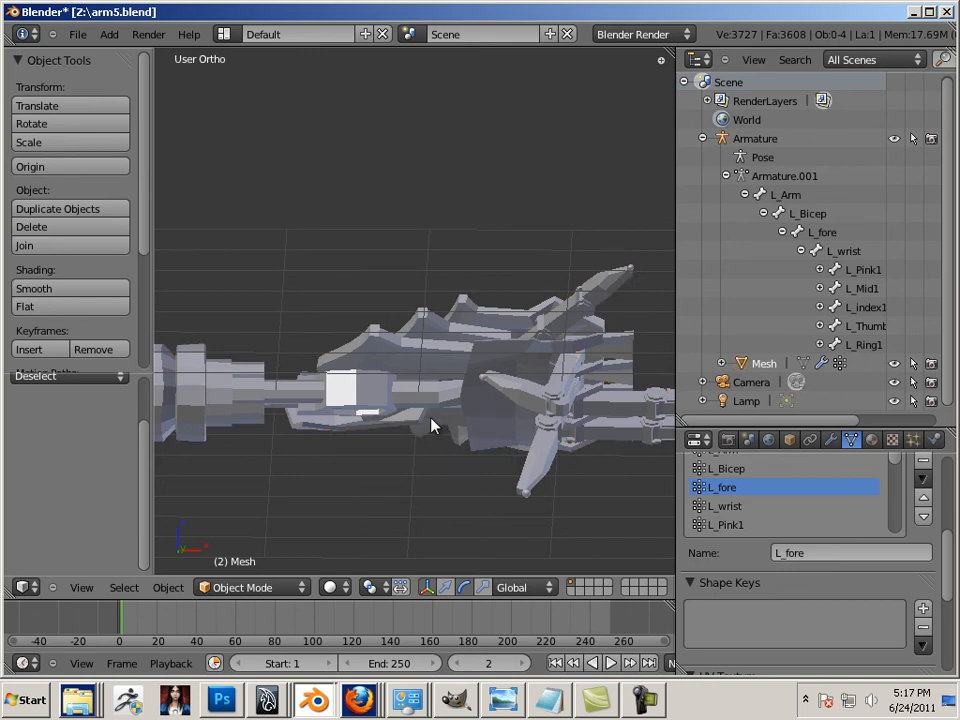
Select the armature, test-rotate L_wrist to check mesh bending, and reset its rotation to zero.
click(250, 587)
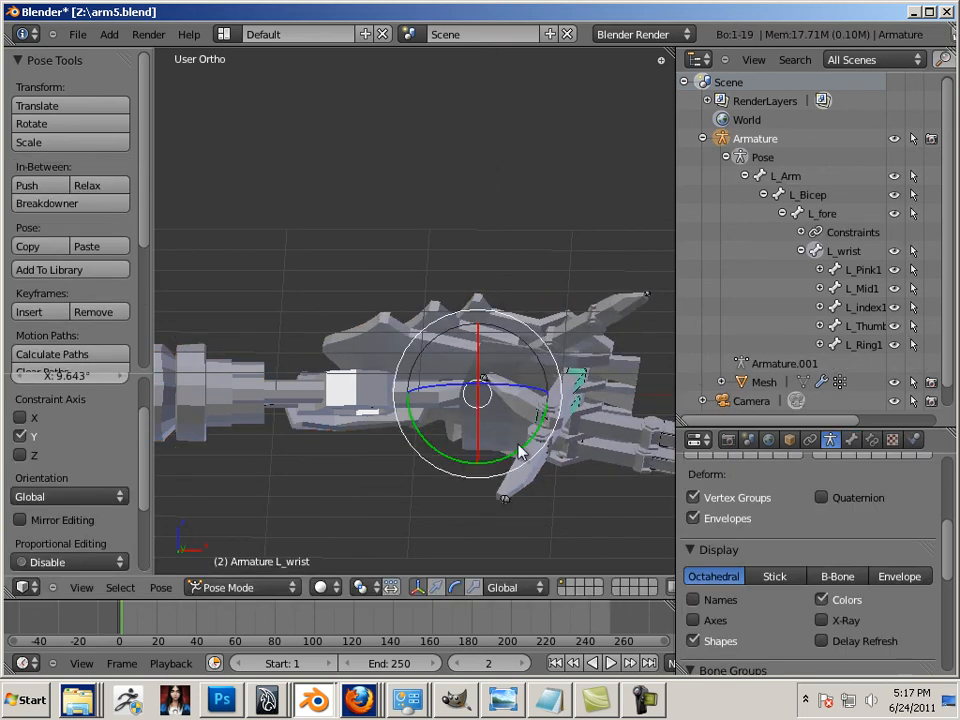
drag(520, 450, 500, 400)
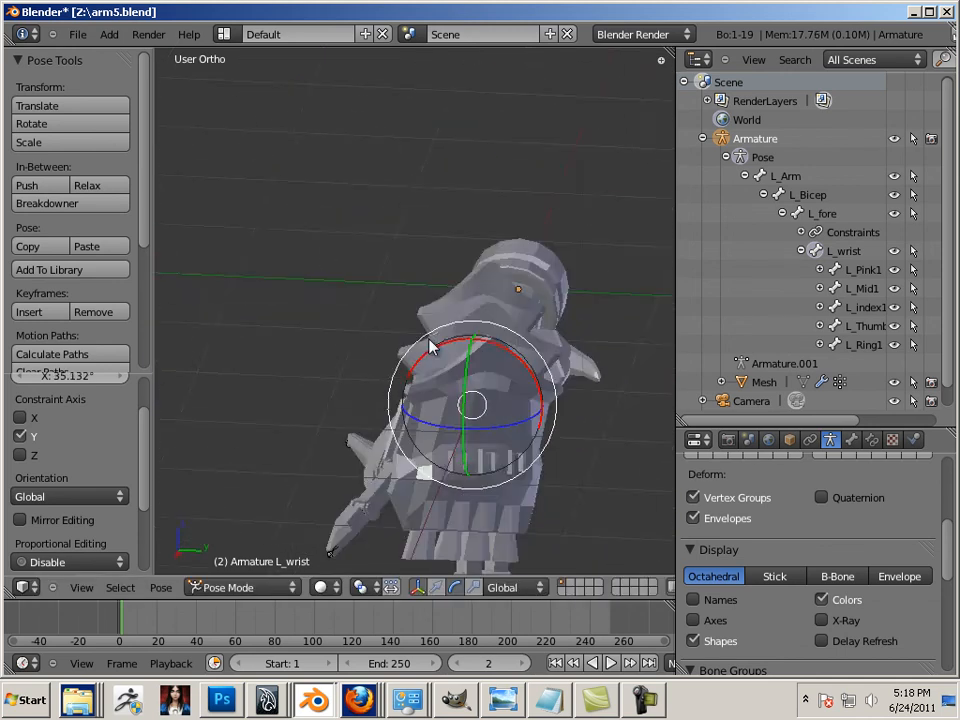
drag(430, 350, 500, 400)
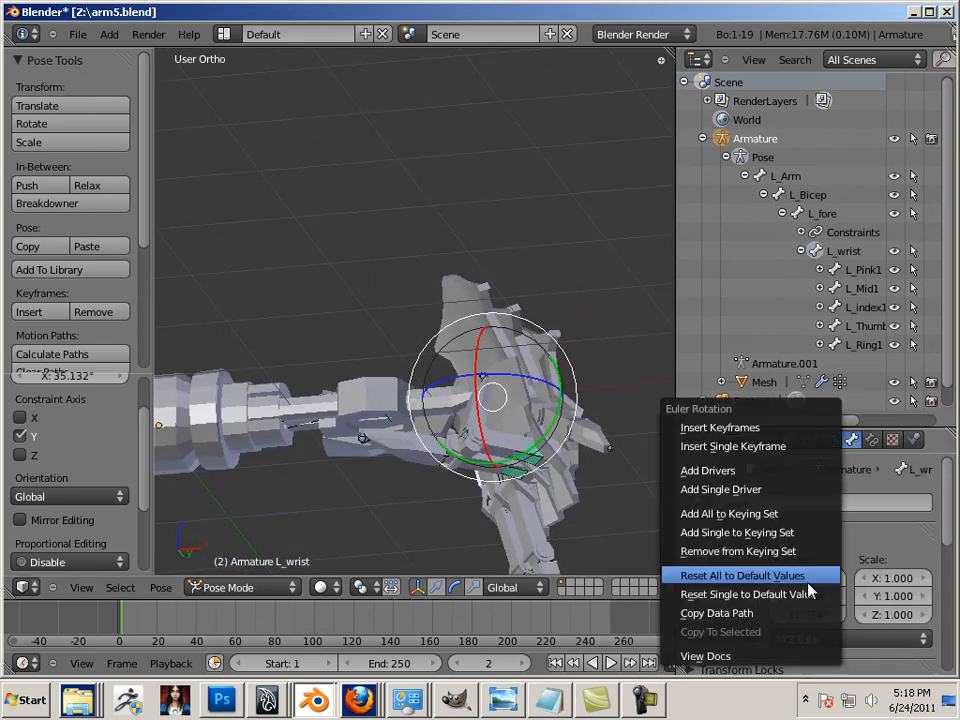
click(742, 575)
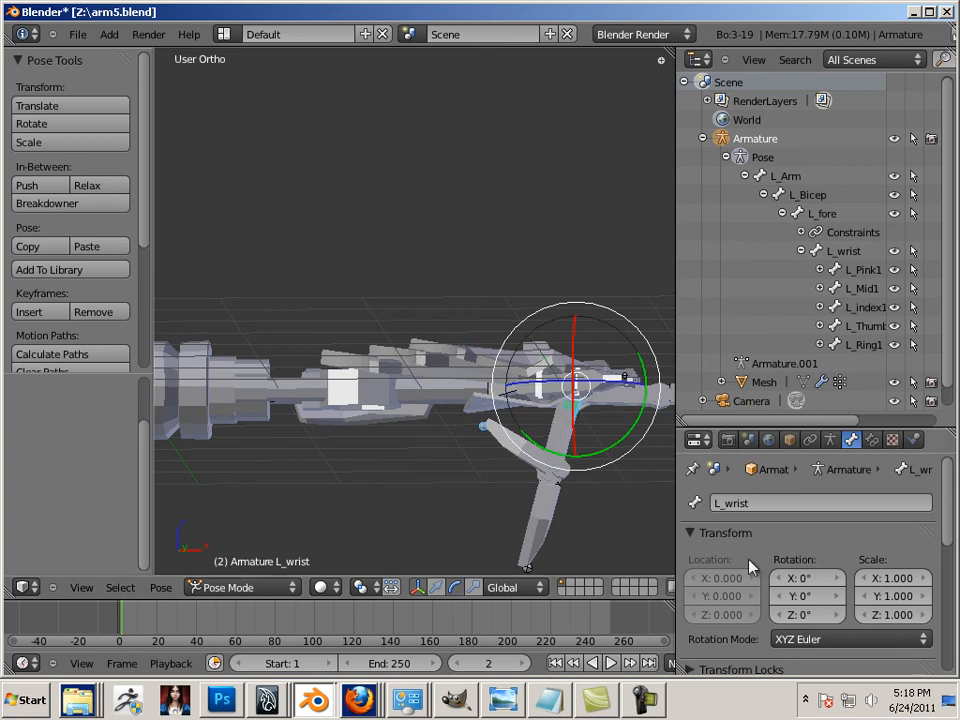
right_click(805, 577)
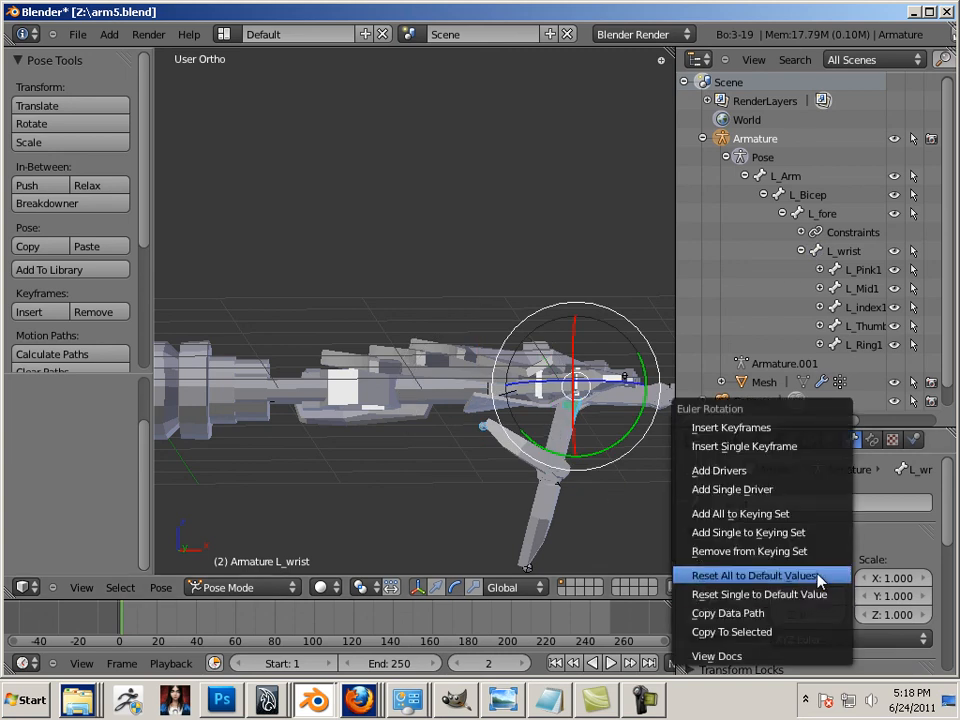
click(755, 575)
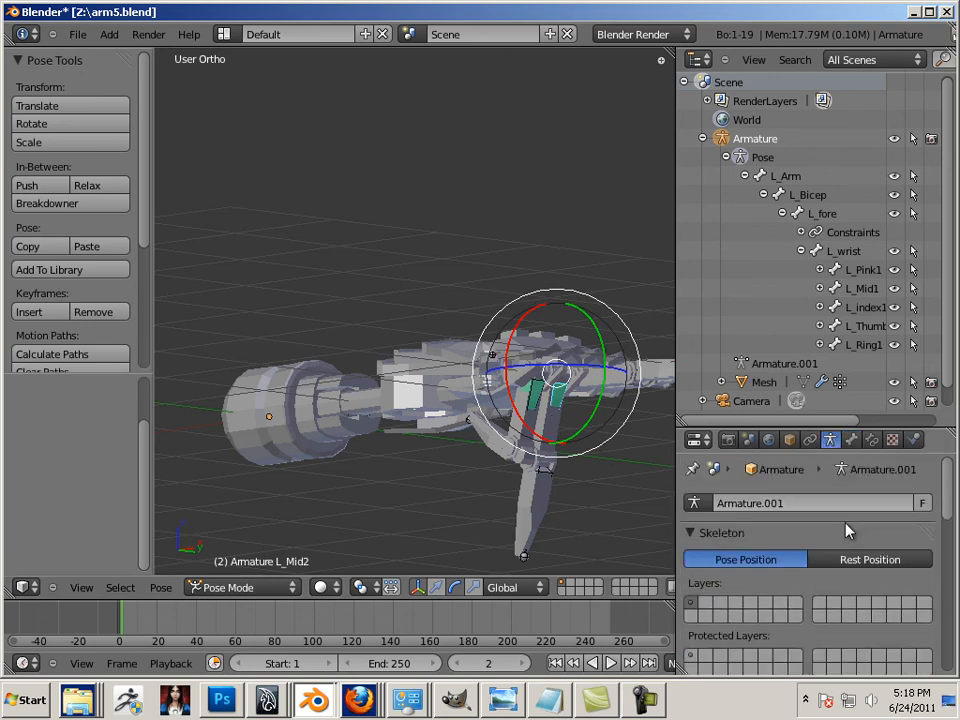
Switch the armature to Rest Position and back to Pose Position, then clear L_Mid2's rotation.
click(869, 559)
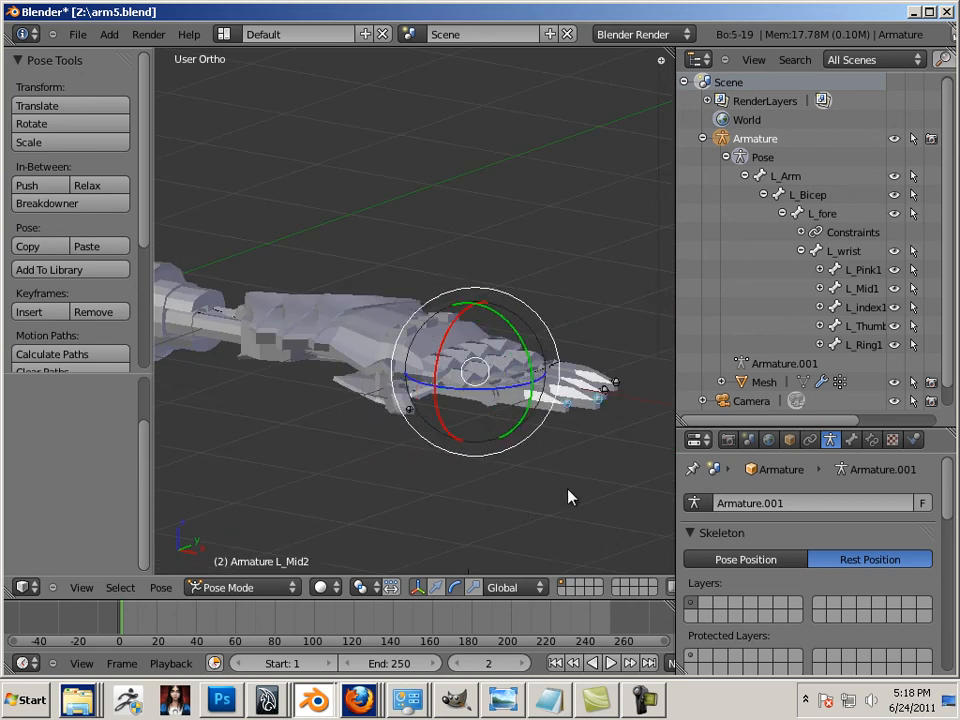
click(744, 559)
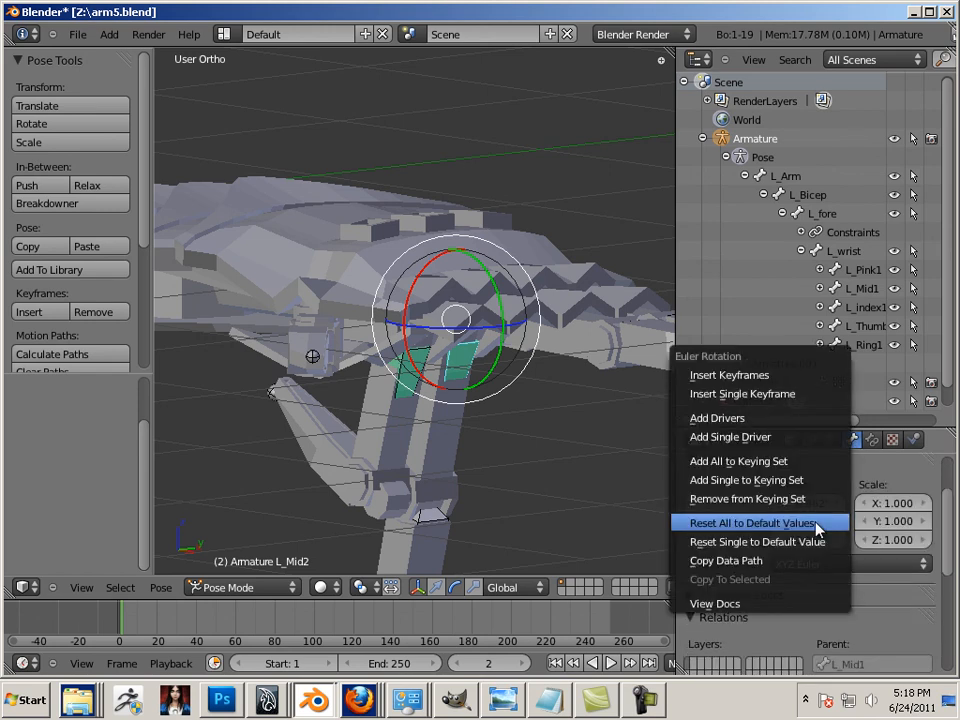
click(752, 522)
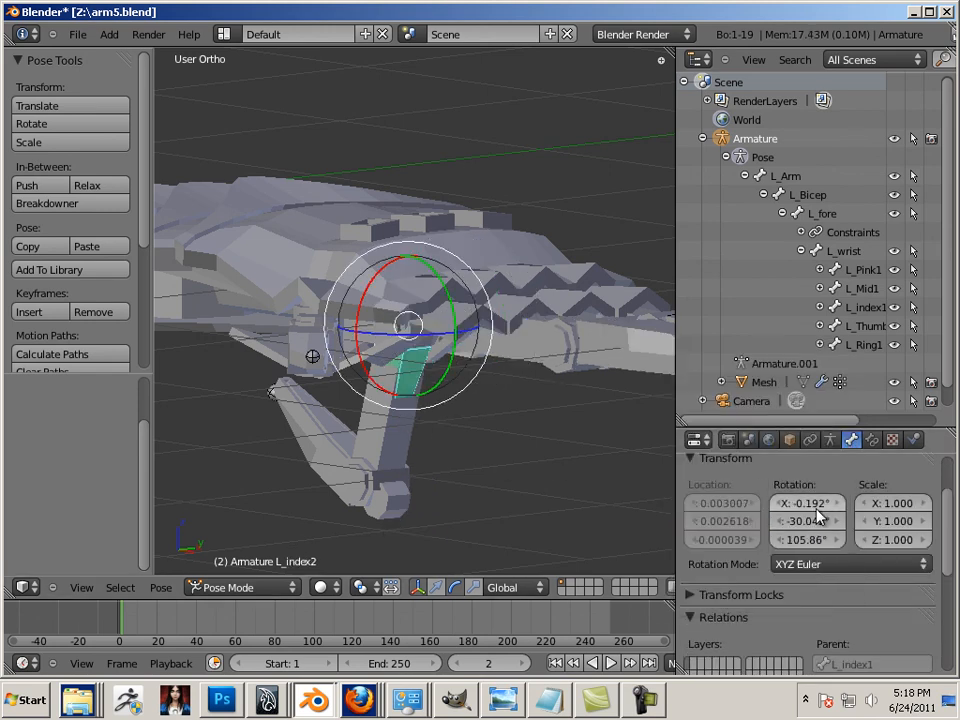